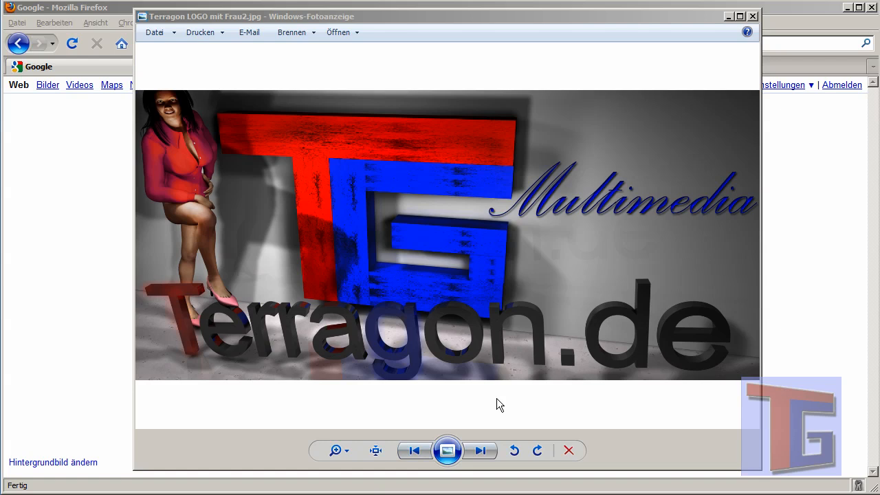
{"action": "mouse_move", "coordinate": [491, 415]}
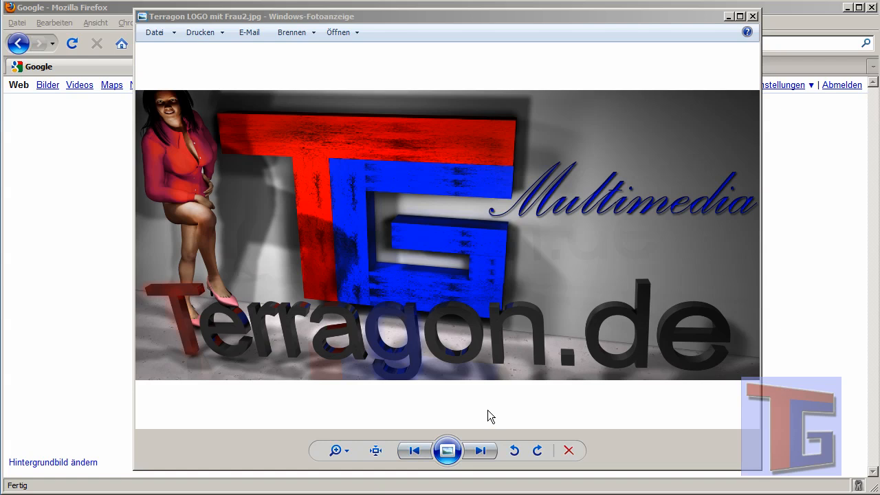
{"action": "mouse_move", "coordinate": [508, 416]}
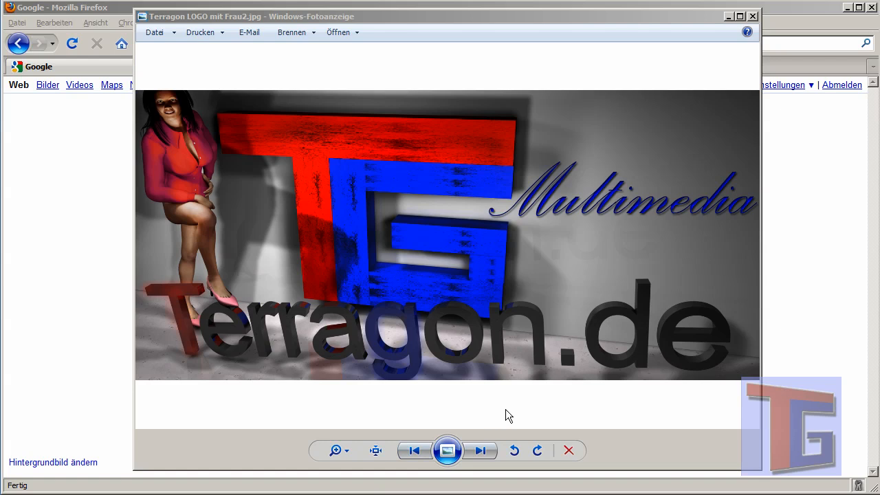
{"action": "mouse_move", "coordinate": [572, 426]}
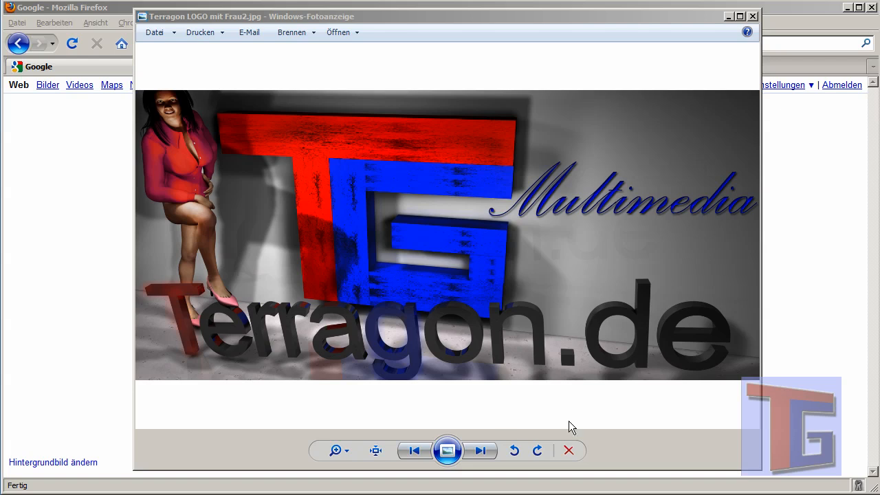
{"action": "mouse_move", "coordinate": [616, 424]}
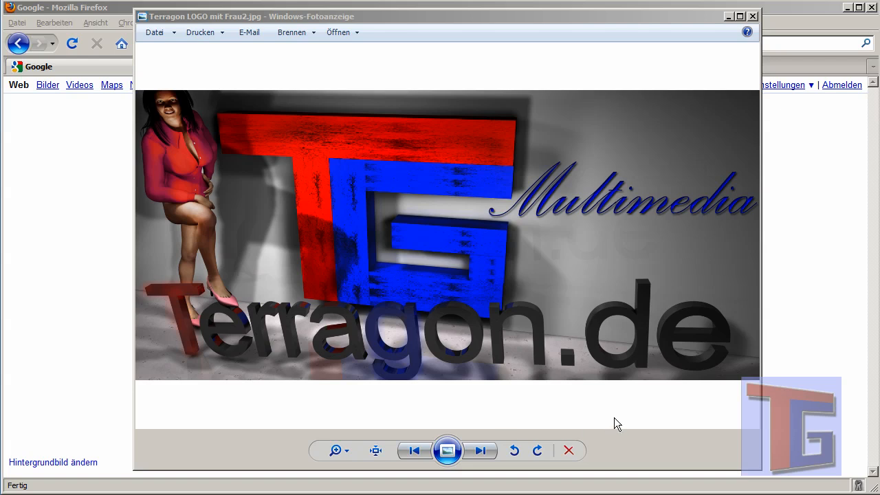
{"action": "mouse_move", "coordinate": [627, 418]}
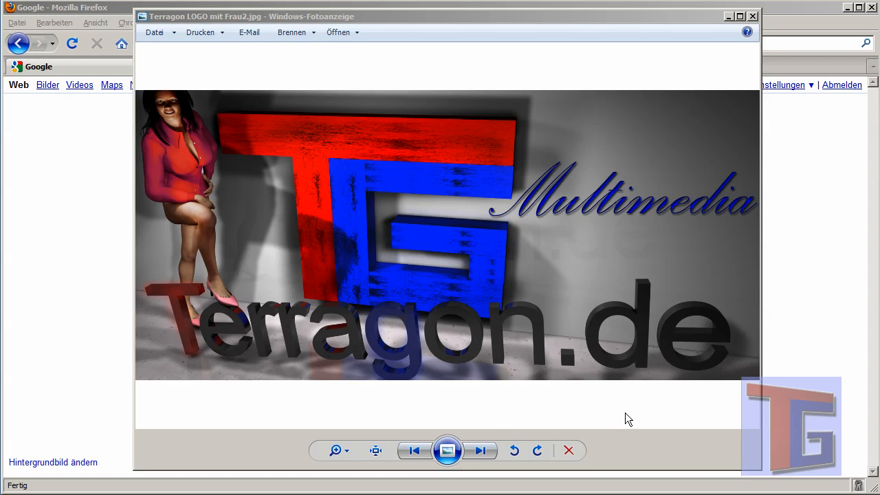
{"action": "mouse_move", "coordinate": [396, 107]}
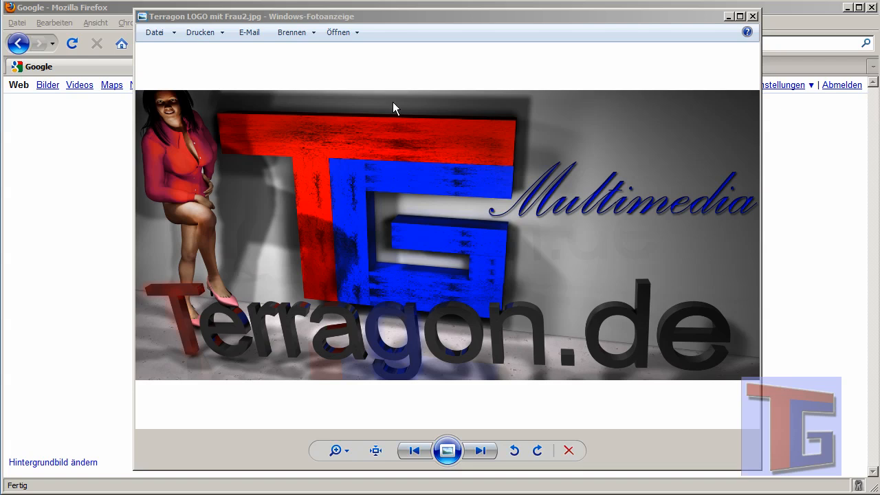
{"action": "mouse_move", "coordinate": [753, 22]}
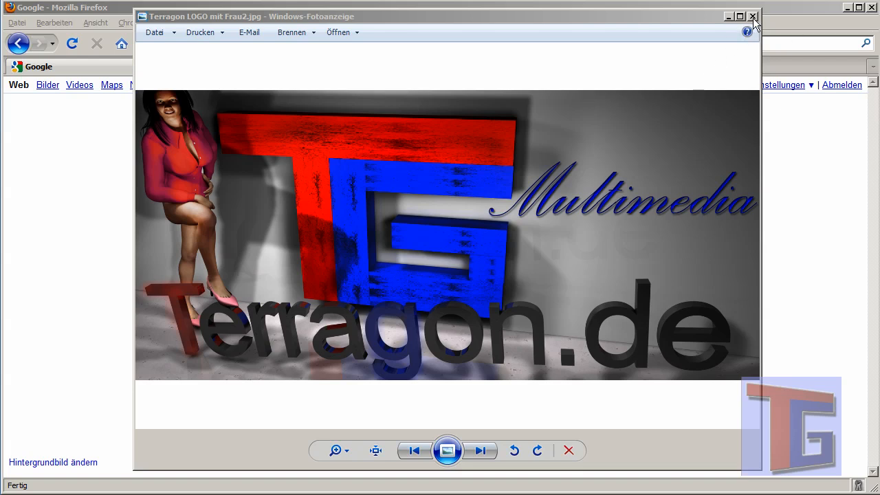
Step: Close the logo image, go back to Poseranim.com and load its Animations page with the Victoria 4 Dance Pack 1
{"action": "left_click", "coordinate": [752, 16]}
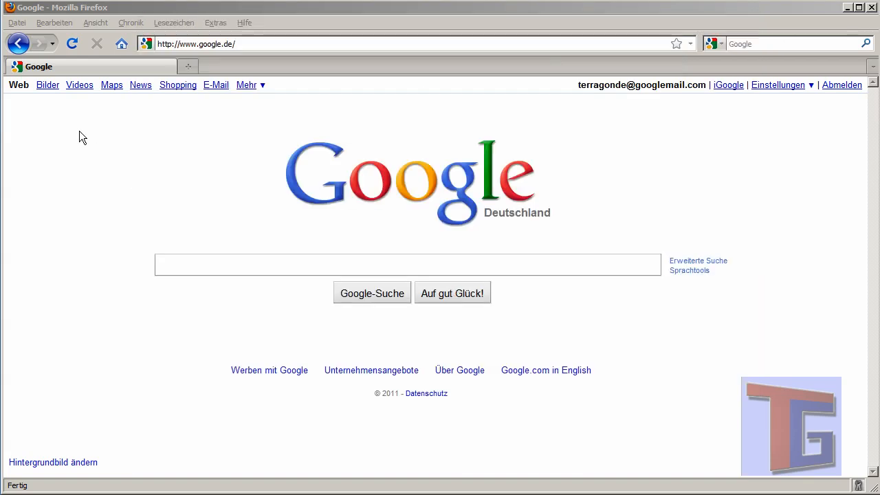
{"action": "mouse_move", "coordinate": [512, 242]}
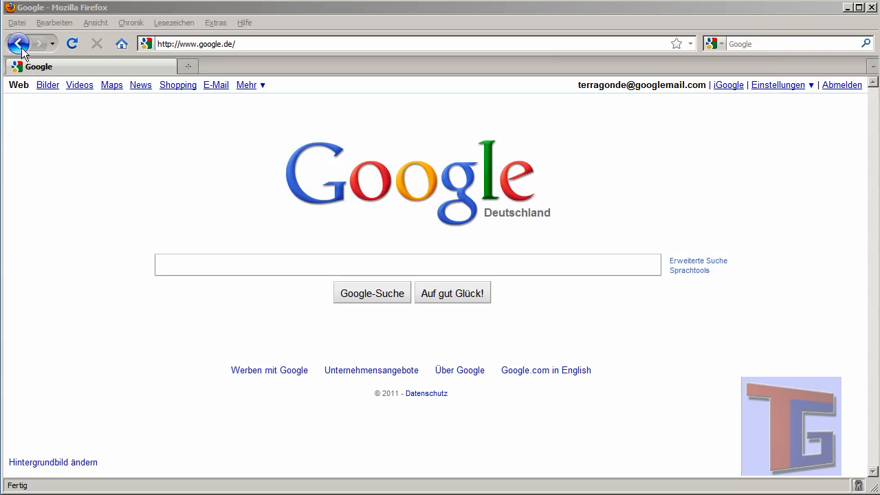
{"action": "left_click", "coordinate": [40, 43]}
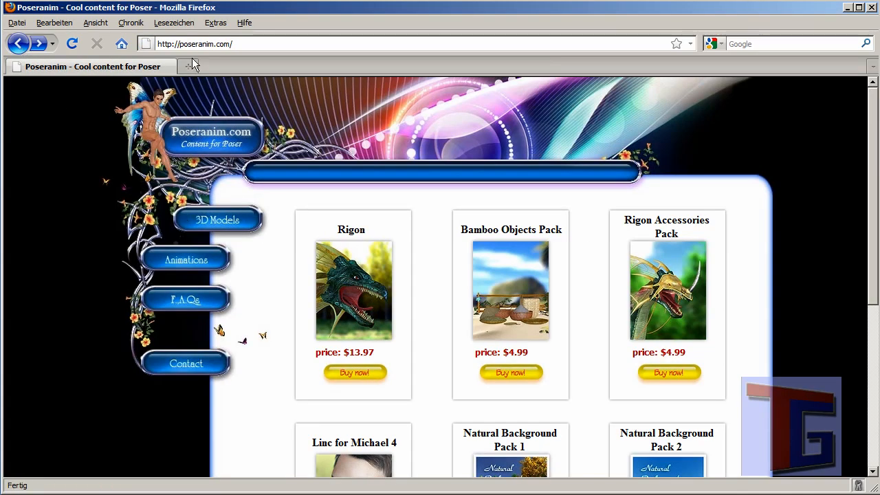
{"action": "mouse_move", "coordinate": [93, 187]}
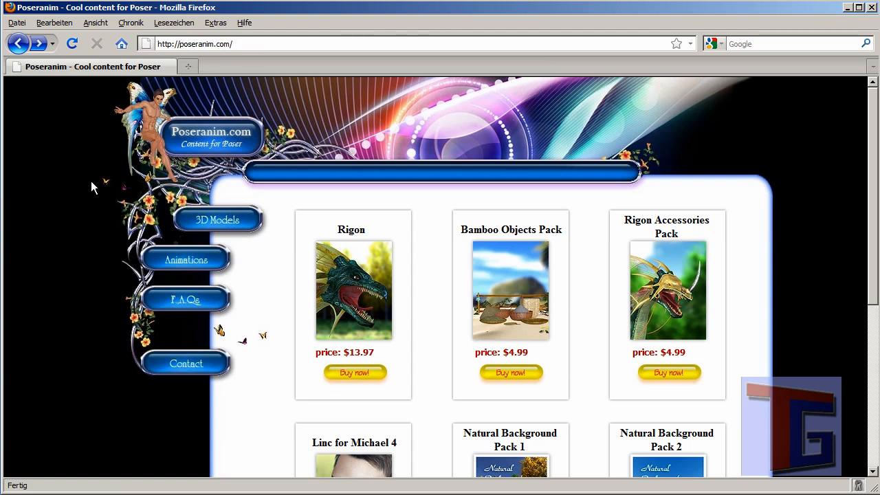
{"action": "mouse_move", "coordinate": [264, 253]}
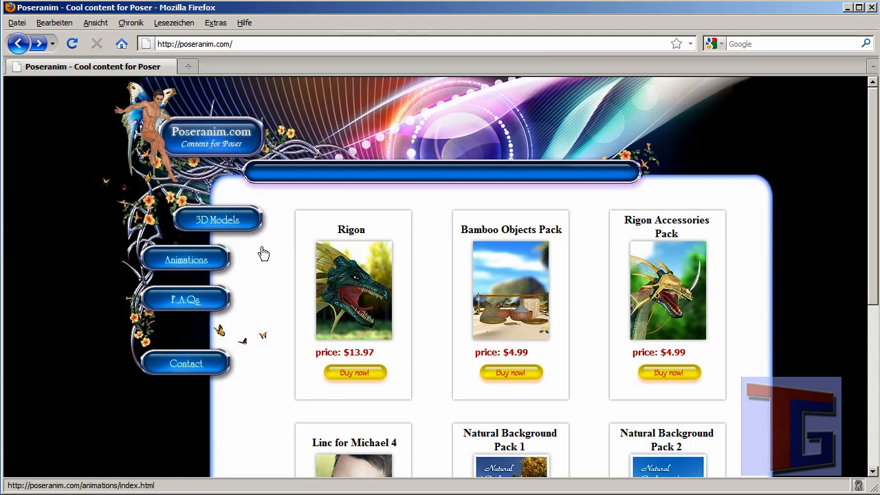
{"action": "left_click", "coordinate": [186, 260]}
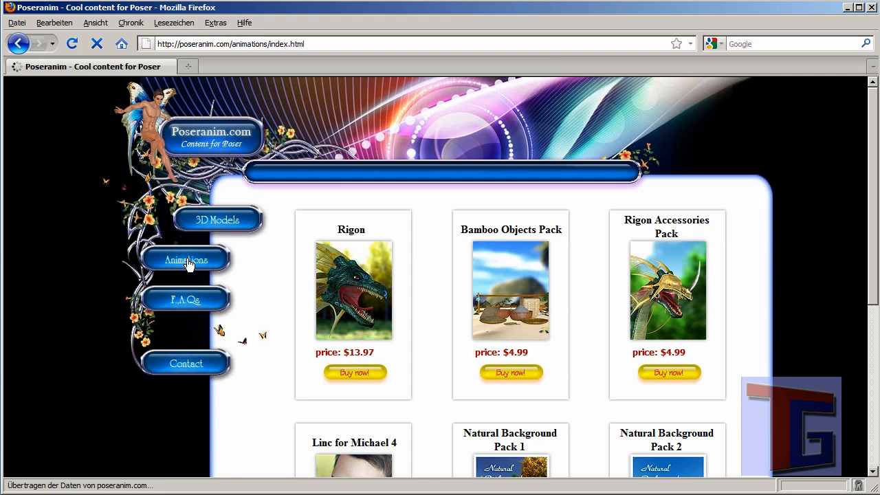
{"action": "left_click", "coordinate": [186, 260]}
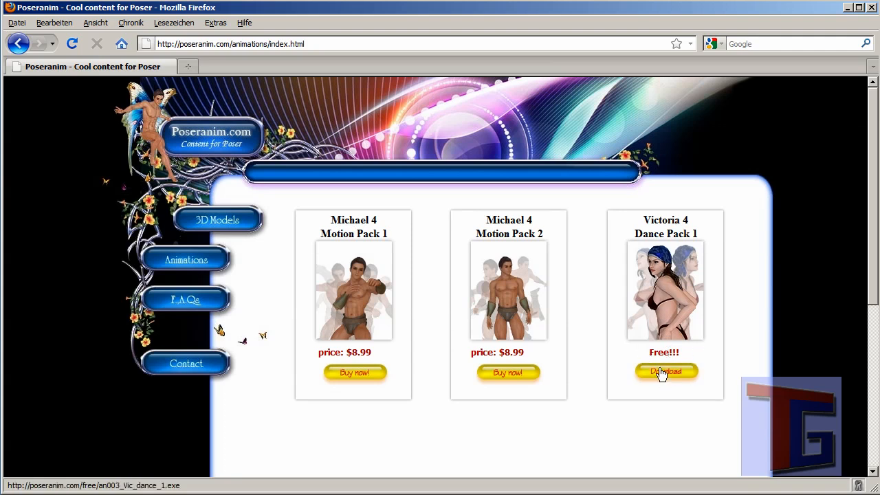
{"action": "mouse_move", "coordinate": [667, 309]}
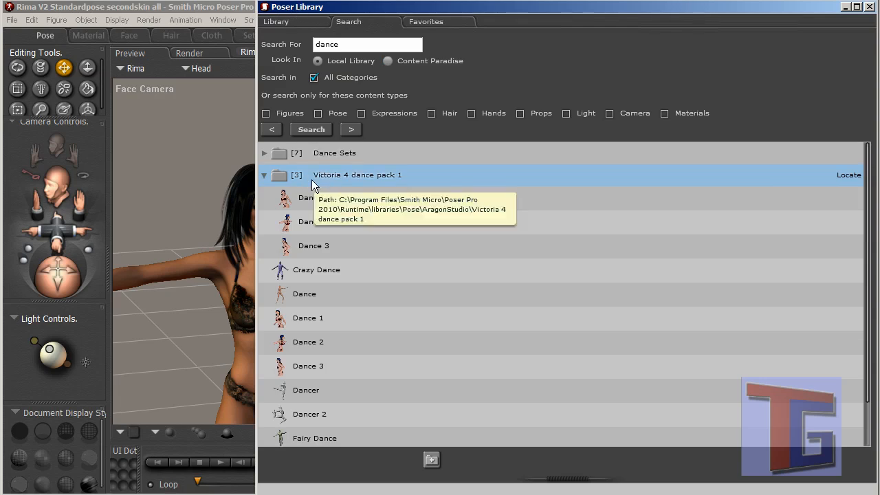
{"action": "mouse_move", "coordinate": [406, 184]}
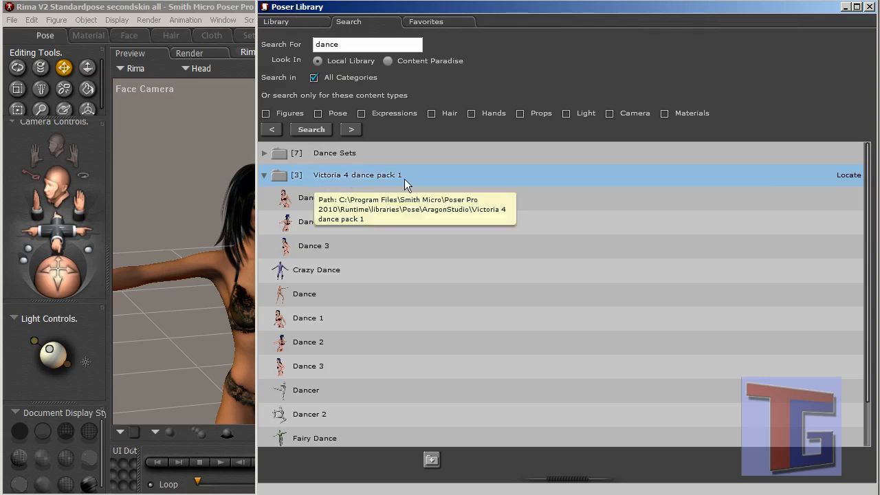
{"action": "mouse_move", "coordinate": [319, 295]}
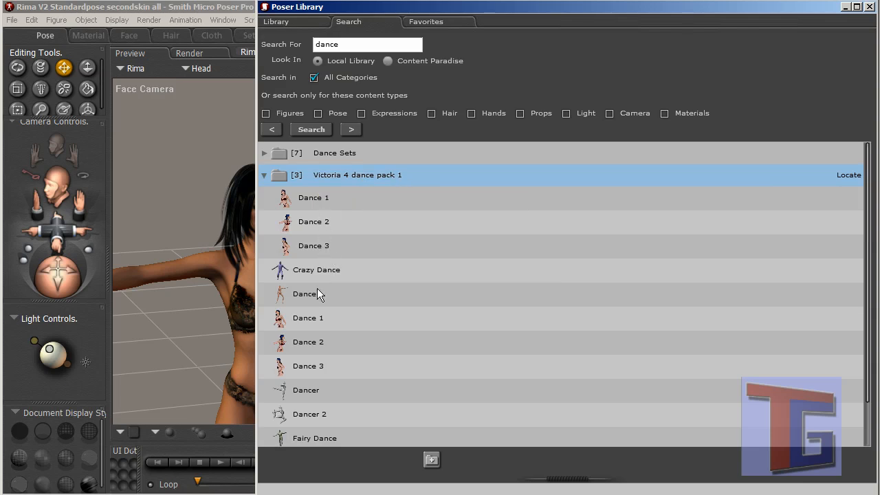
{"action": "mouse_move", "coordinate": [336, 269]}
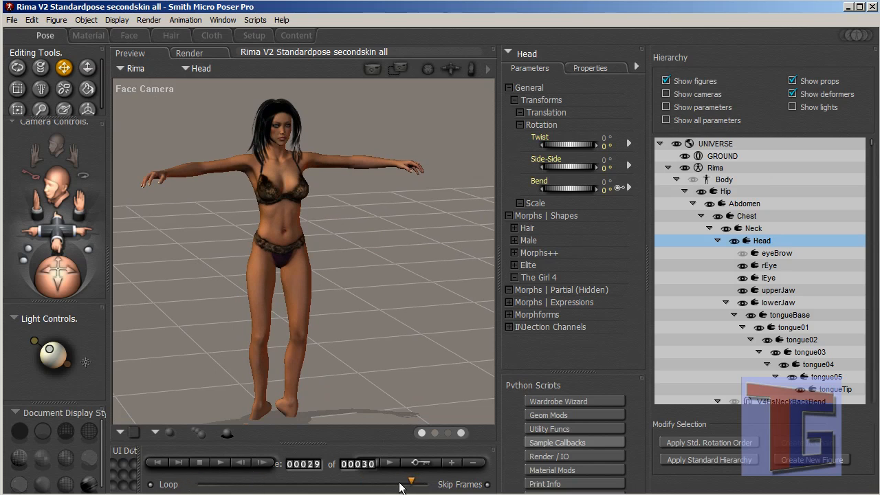
Step: Reopen the Library palette to show the Victoria 4 dance pack 1 results with Dance 1 details
{"action": "left_click", "coordinate": [156, 462]}
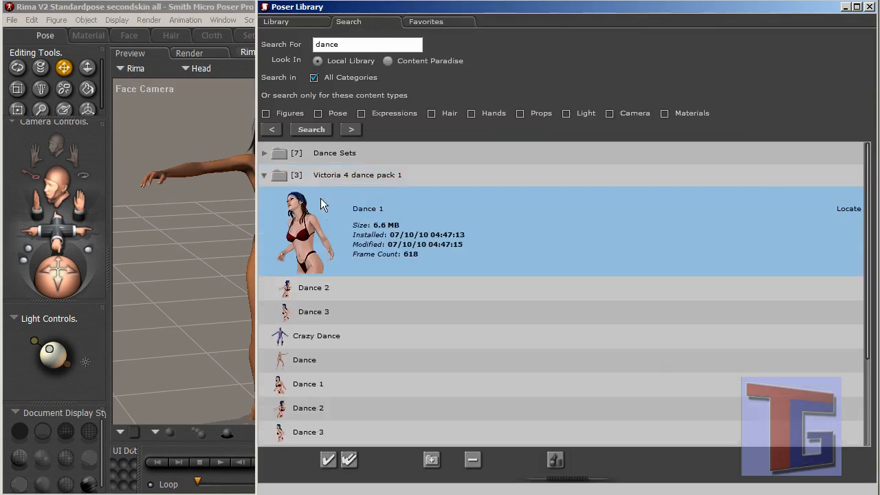
Step: Preview Dance 2 and Dance 3 details, then select Dance 1 to apply to Rima
{"action": "left_click", "coordinate": [314, 287]}
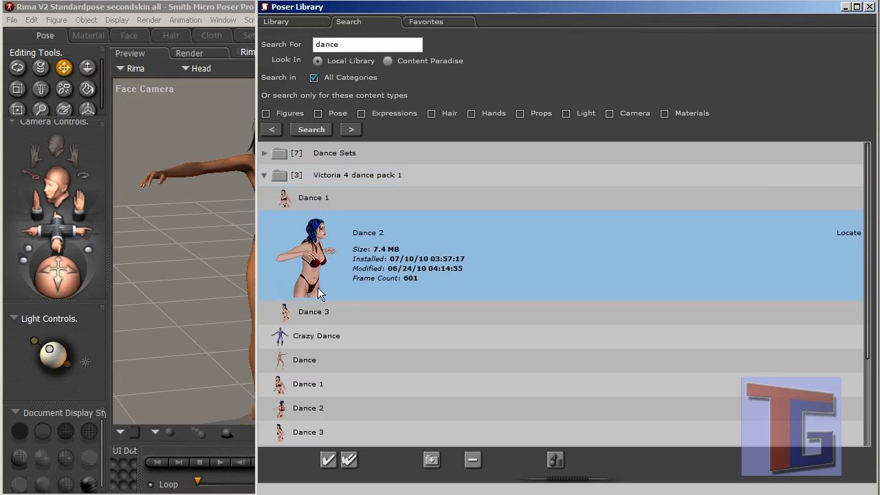
{"action": "left_click", "coordinate": [314, 311]}
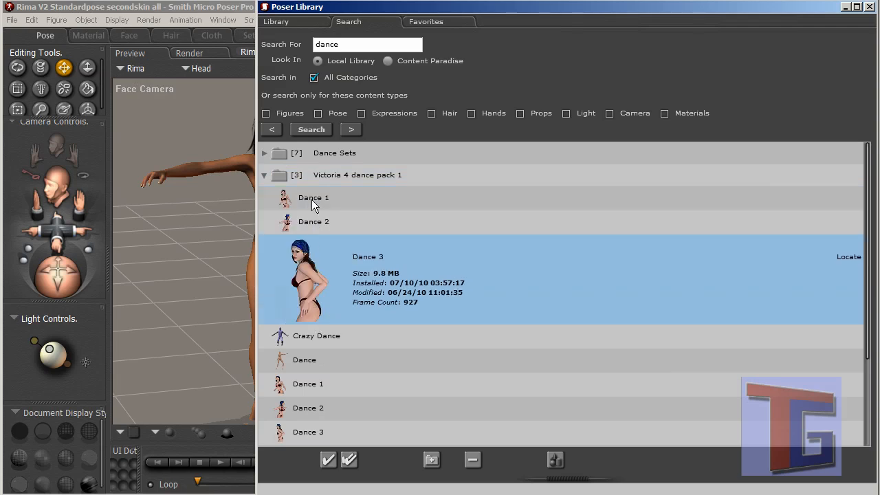
{"action": "left_click", "coordinate": [314, 198]}
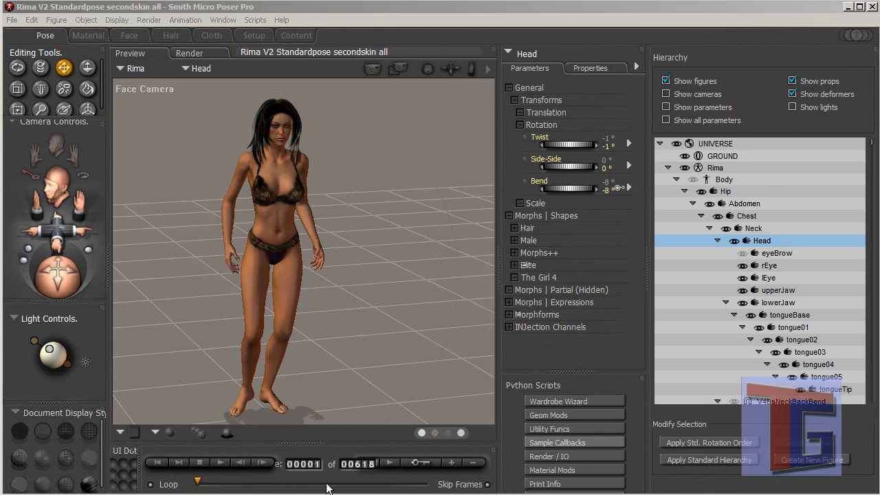
{"action": "mouse_move", "coordinate": [356, 470]}
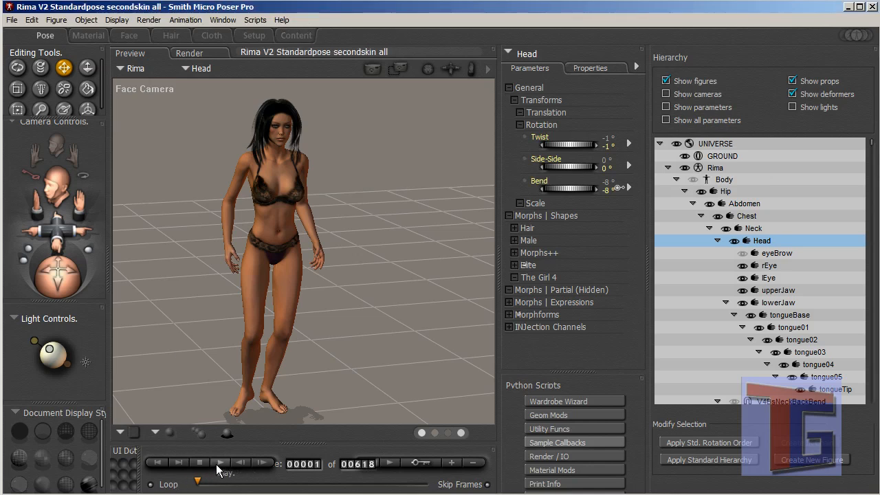
Step: Play Rima's Dance 1 back past frame 390, then reset the timeline to frame 1
{"action": "left_click", "coordinate": [220, 462]}
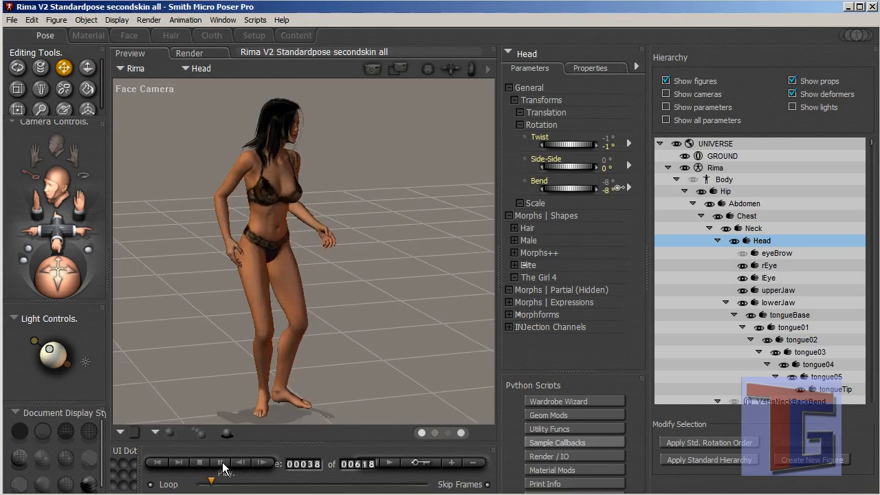
{"action": "left_click", "coordinate": [220, 462]}
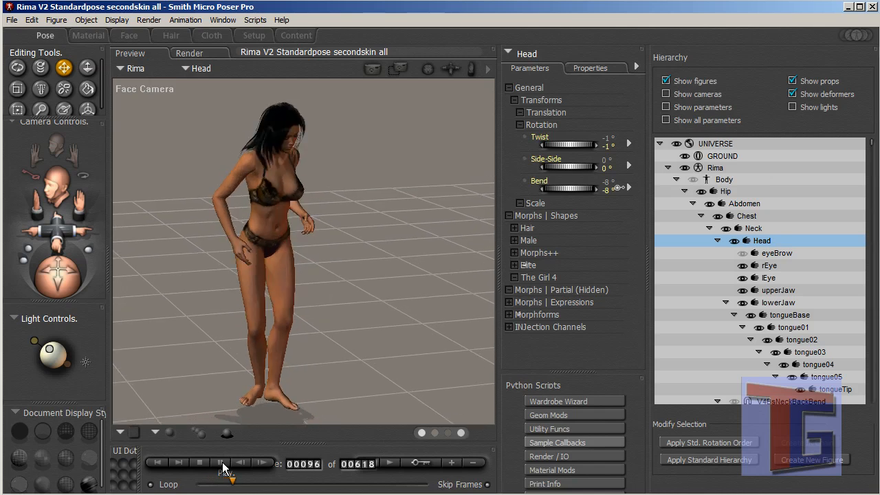
{"action": "left_click", "coordinate": [220, 462]}
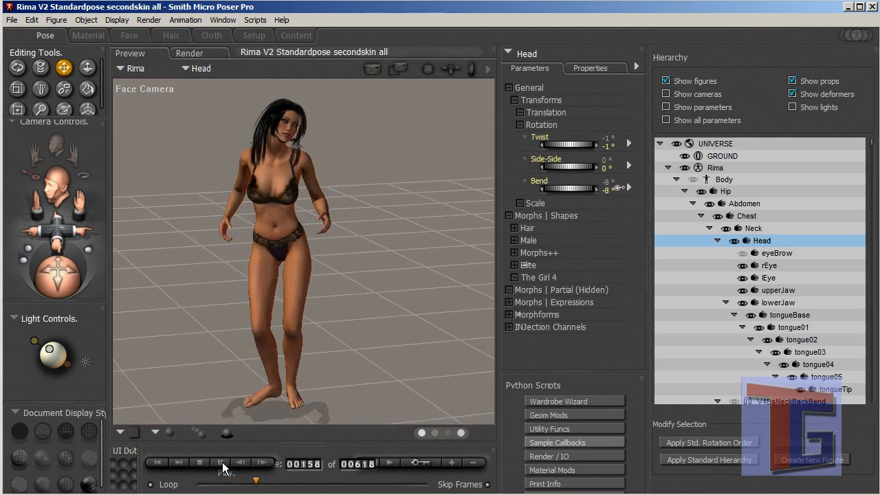
{"action": "left_click", "coordinate": [220, 462]}
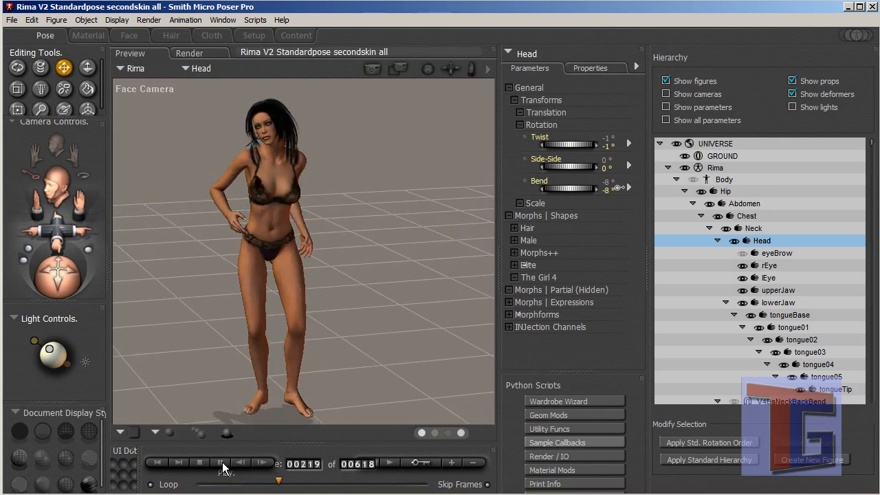
{"action": "left_click", "coordinate": [222, 462]}
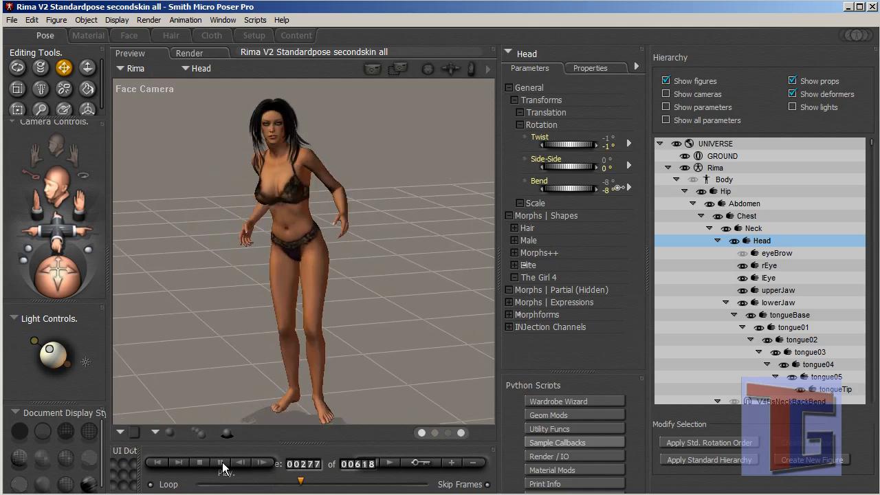
{"action": "left_click", "coordinate": [220, 462]}
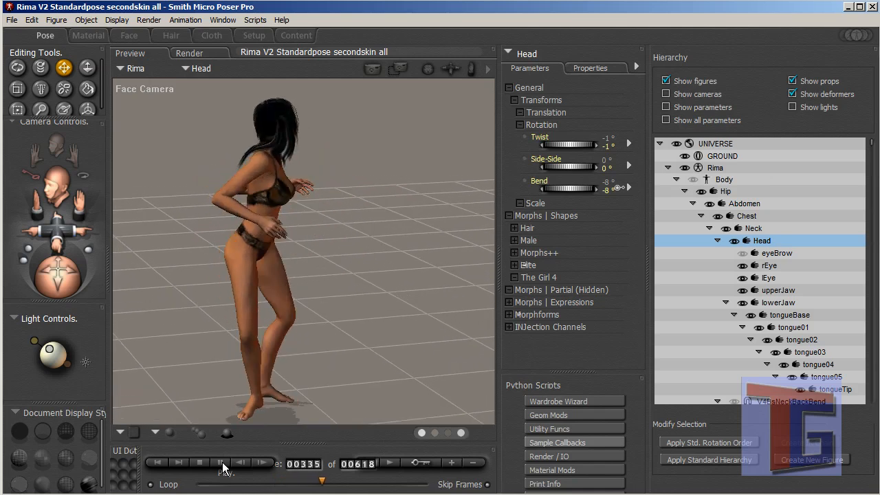
{"action": "left_click", "coordinate": [220, 462]}
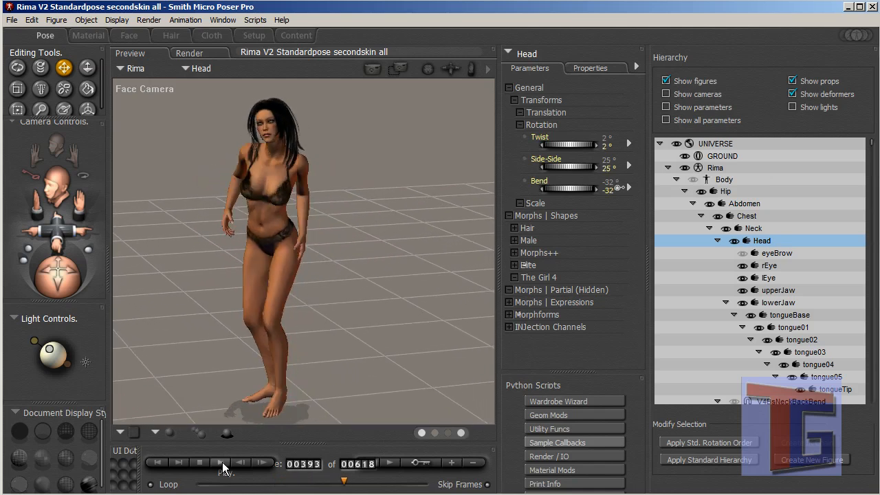
{"action": "left_click", "coordinate": [157, 462]}
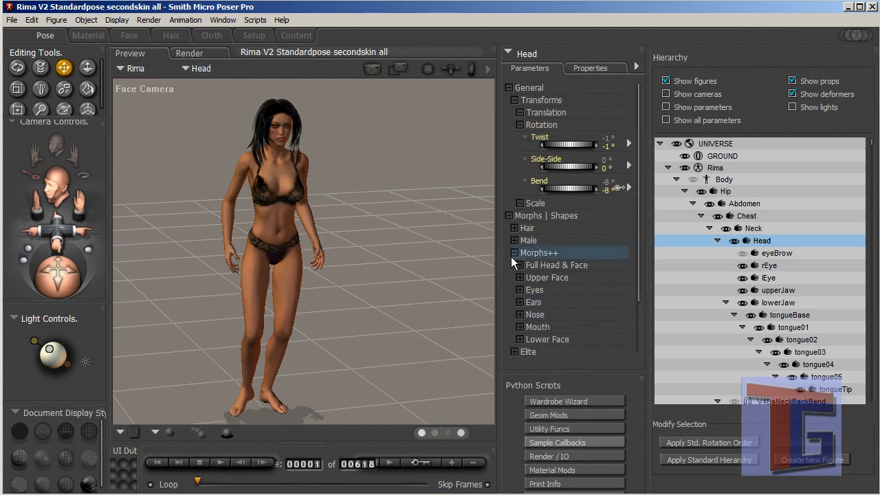
Step: Collapse the head's shape morphs, expand the expression morphs and raise Happy to about 0.368
{"action": "left_click", "coordinate": [515, 264]}
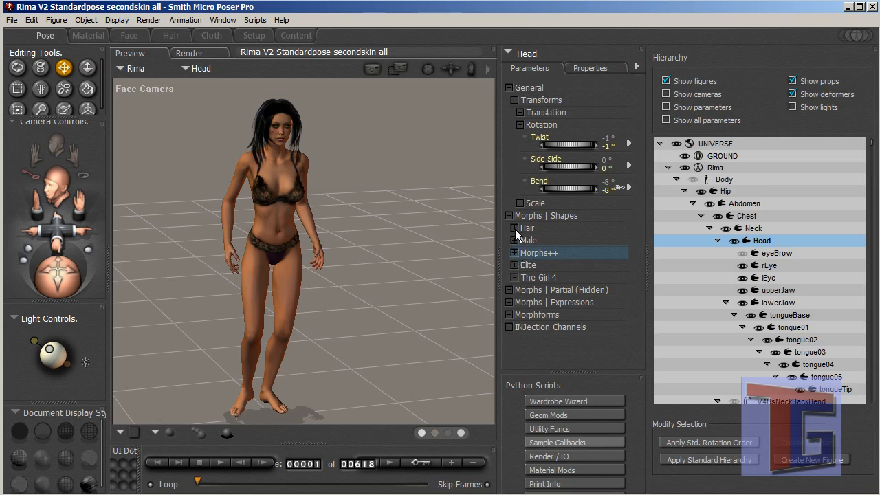
{"action": "left_click", "coordinate": [520, 214]}
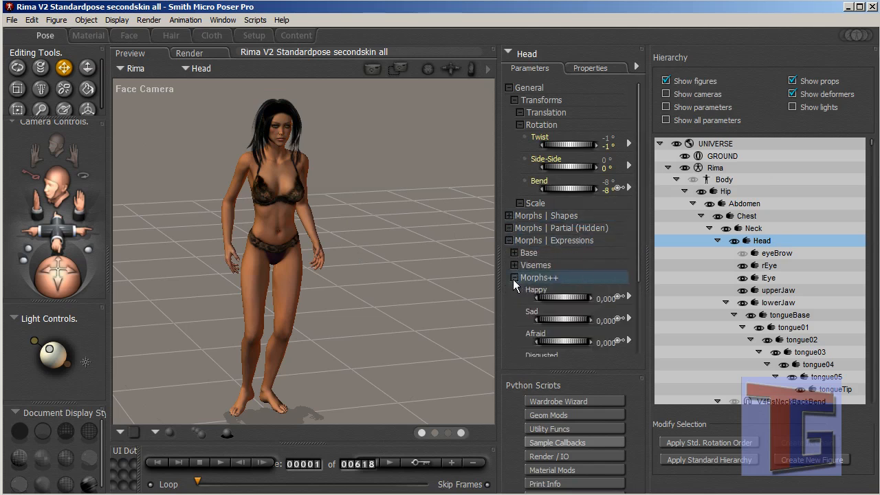
{"action": "left_click_drag", "start_coordinate": [543, 296], "coordinate": [585, 297]}
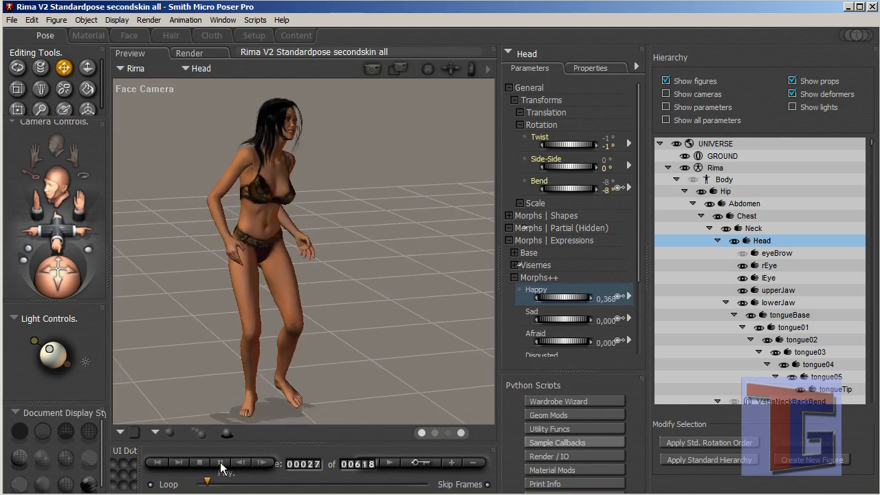
Step: Stop playback and save the scene as Dancing Tutorial.pz3 in the Eigene Tutorials folder
{"action": "left_click", "coordinate": [221, 462]}
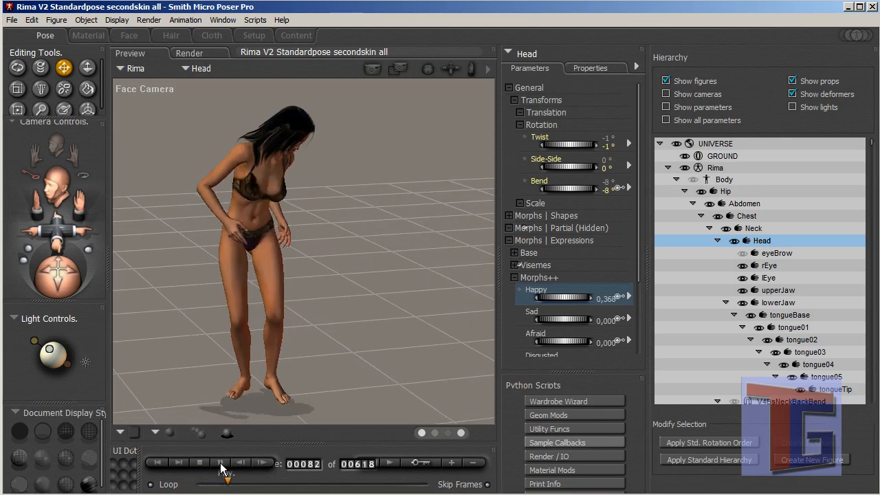
{"action": "left_click", "coordinate": [156, 462]}
{"action": "type", "text": "Dancing Tutorial.pz3"}
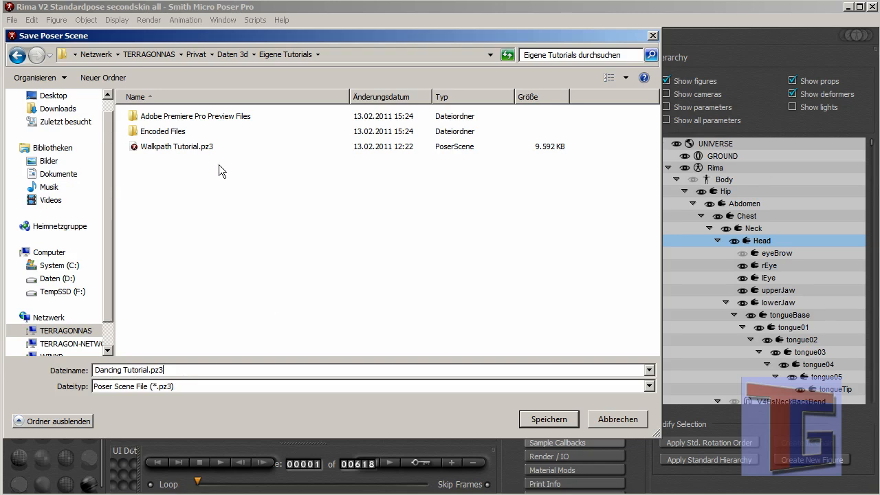
{"action": "left_click", "coordinate": [549, 418]}
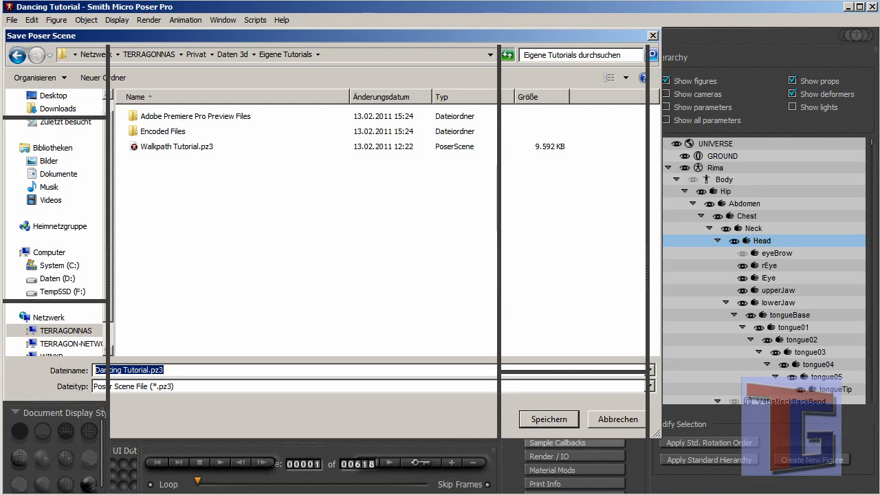
{"action": "left_click", "coordinate": [549, 418]}
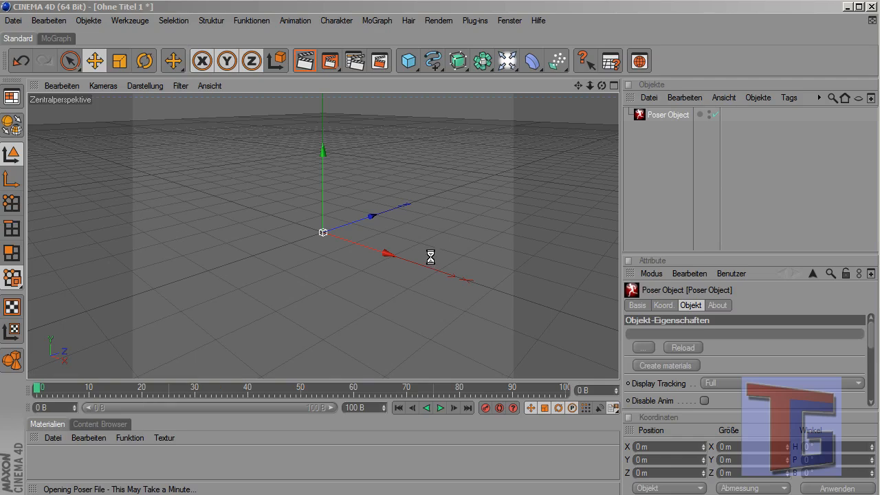
{"action": "mouse_move", "coordinate": [431, 249]}
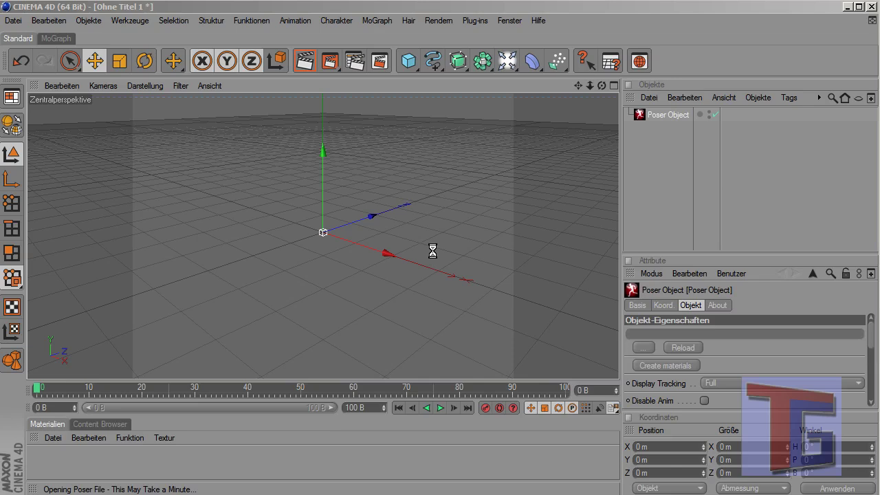
{"action": "mouse_move", "coordinate": [596, 296]}
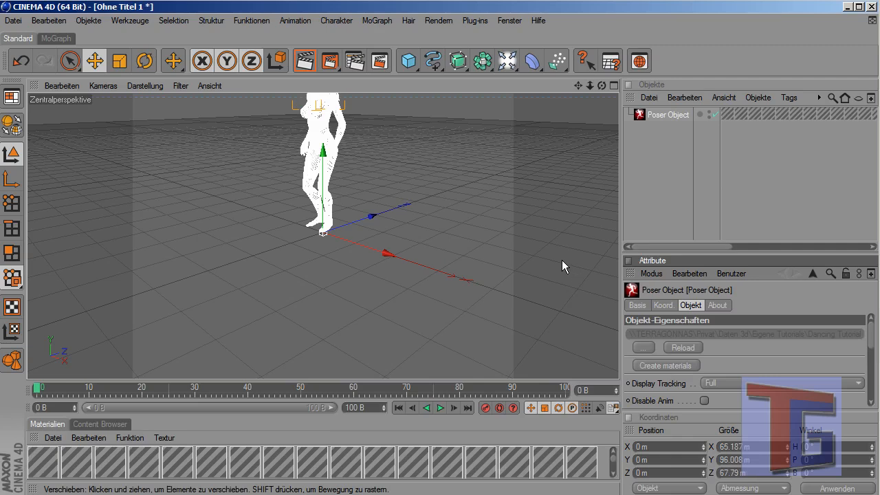
{"action": "mouse_move", "coordinate": [613, 240]}
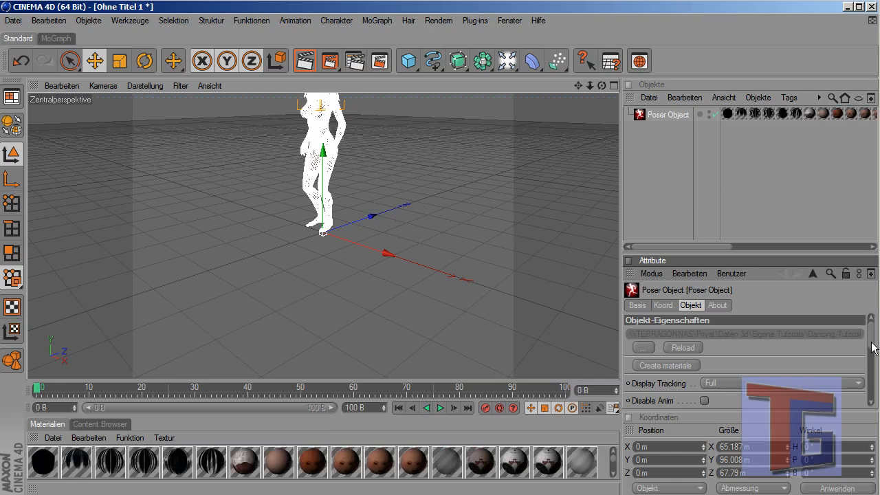
Step: Scroll the Poser Object settings down to the frame settings showing 618 Poser frames
{"action": "scroll", "scroll_direction": "down", "scroll_amount": 3}
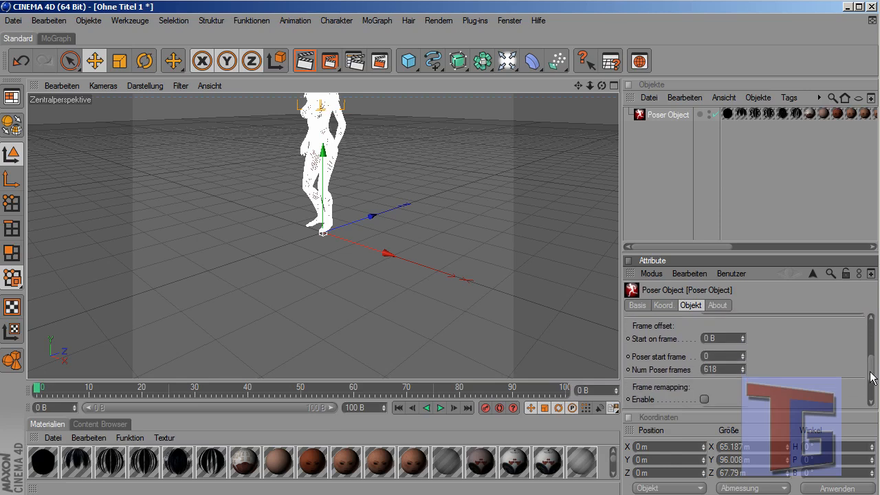
{"action": "mouse_move", "coordinate": [454, 315]}
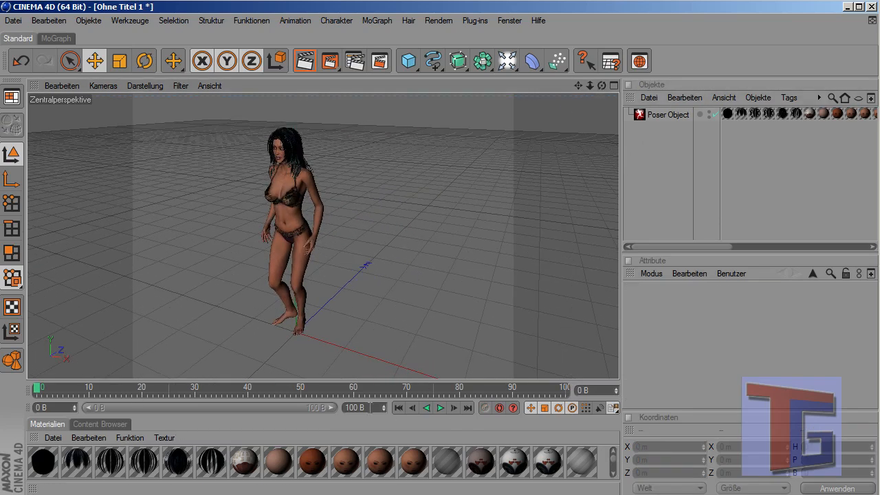
Step: Extend the timeline maximum to 620 frames and select the Poser Object in the Object Manager
{"action": "left_click", "coordinate": [668, 114]}
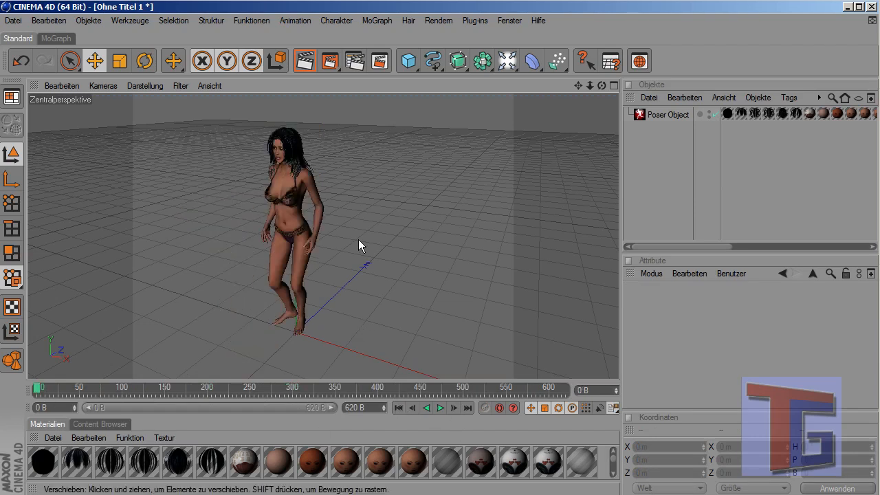
{"action": "mouse_move", "coordinate": [424, 107]}
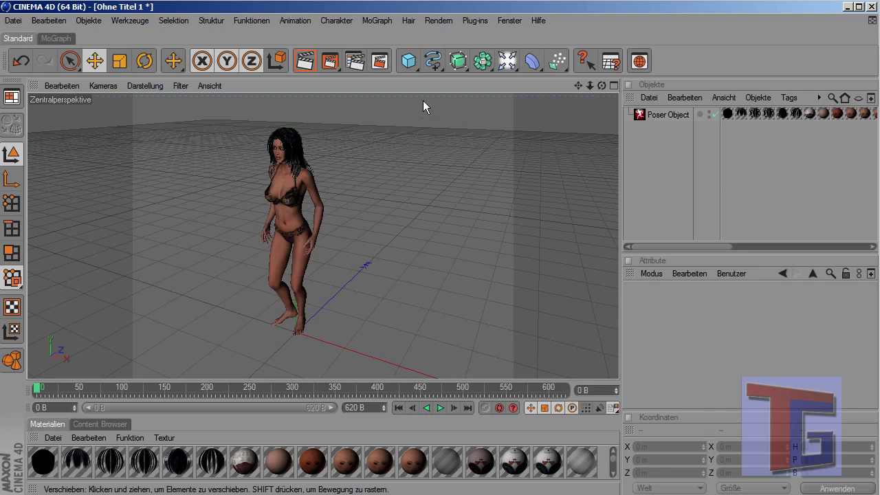
{"action": "mouse_move", "coordinate": [784, 162]}
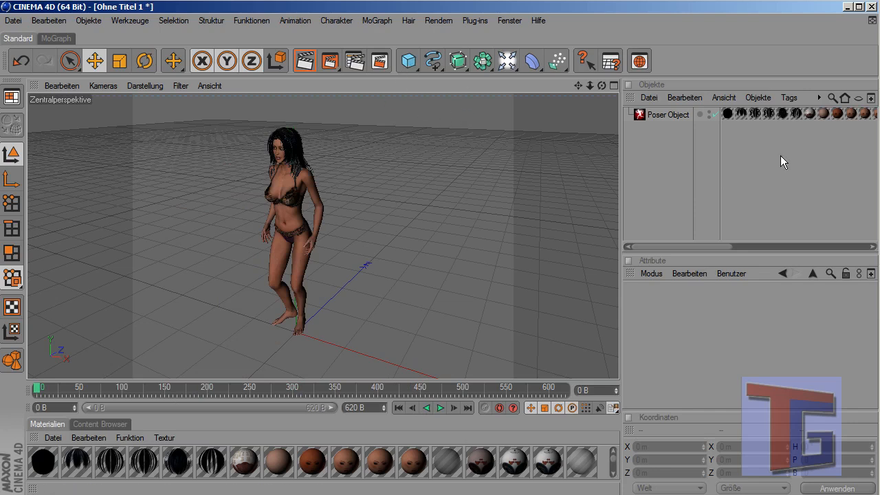
{"action": "left_click", "coordinate": [668, 114]}
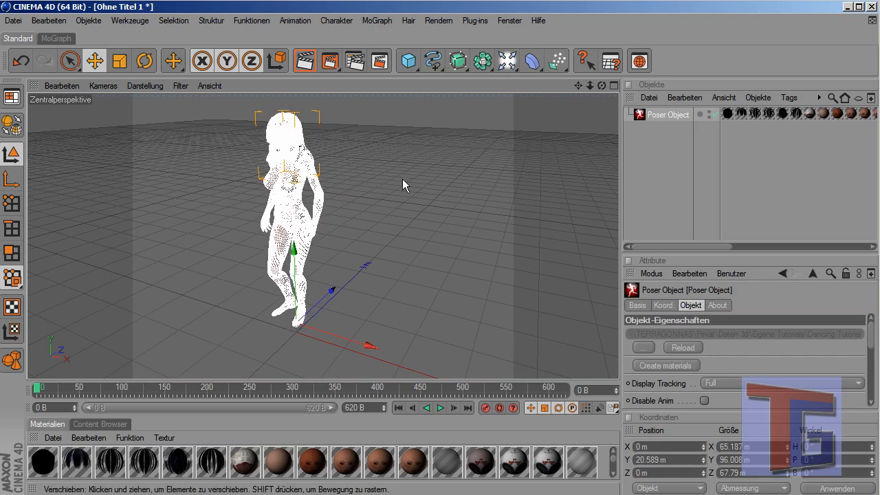
{"action": "left_click_drag", "start_coordinate": [294, 255], "coordinate": [295, 193]}
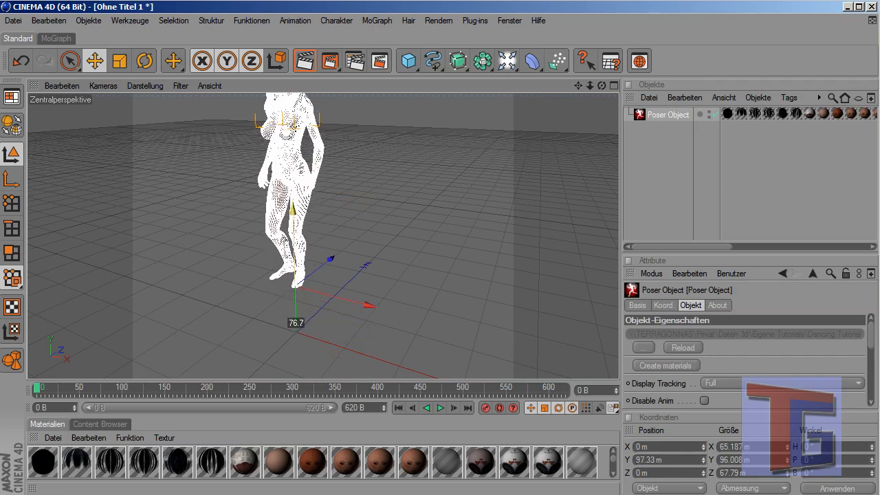
{"action": "left_click", "coordinate": [433, 61]}
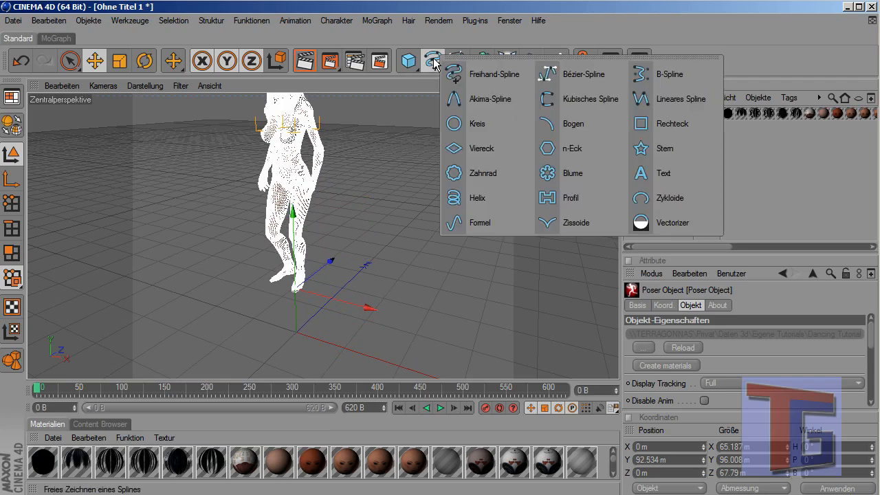
{"action": "left_click", "coordinate": [509, 60]}
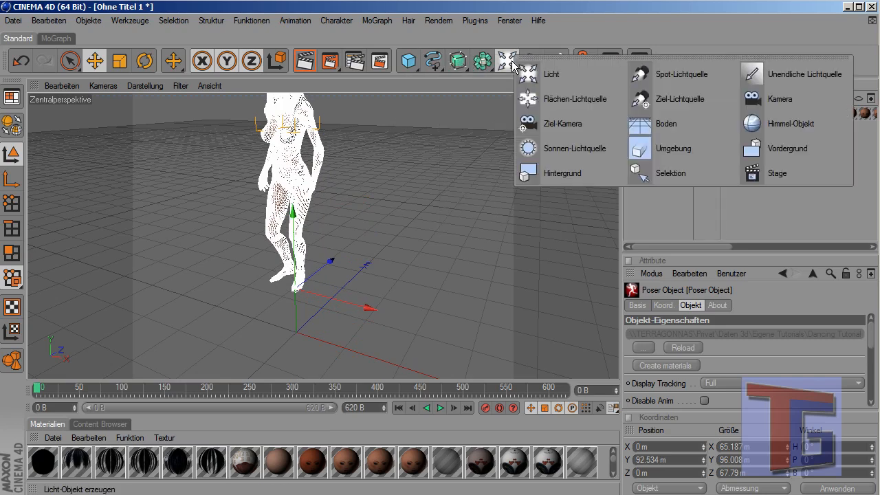
{"action": "left_click", "coordinate": [665, 124]}
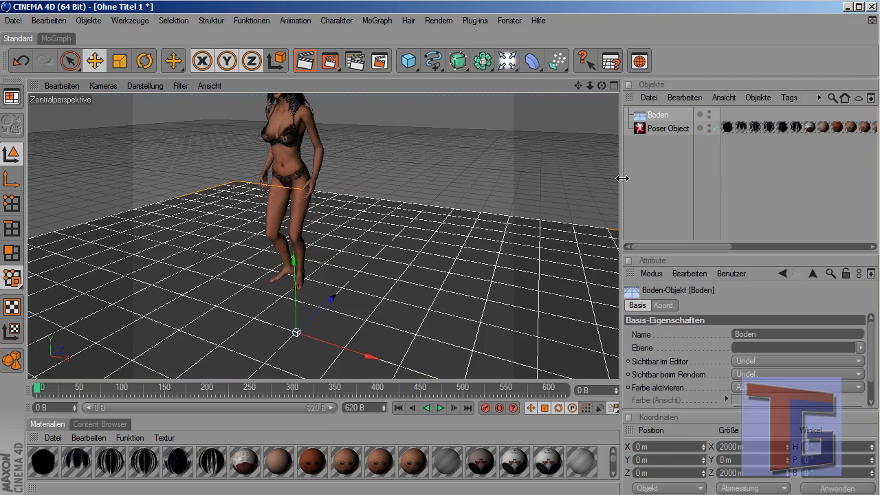
{"action": "mouse_move", "coordinate": [713, 349]}
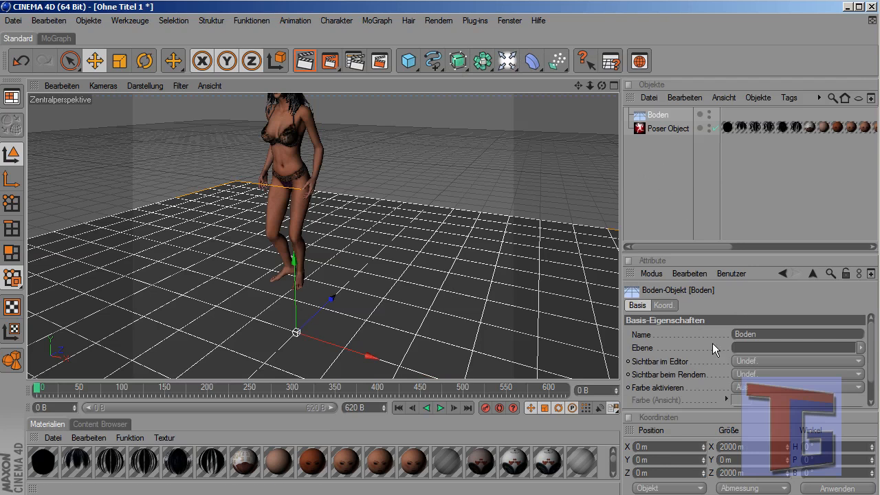
{"action": "mouse_move", "coordinate": [366, 278]}
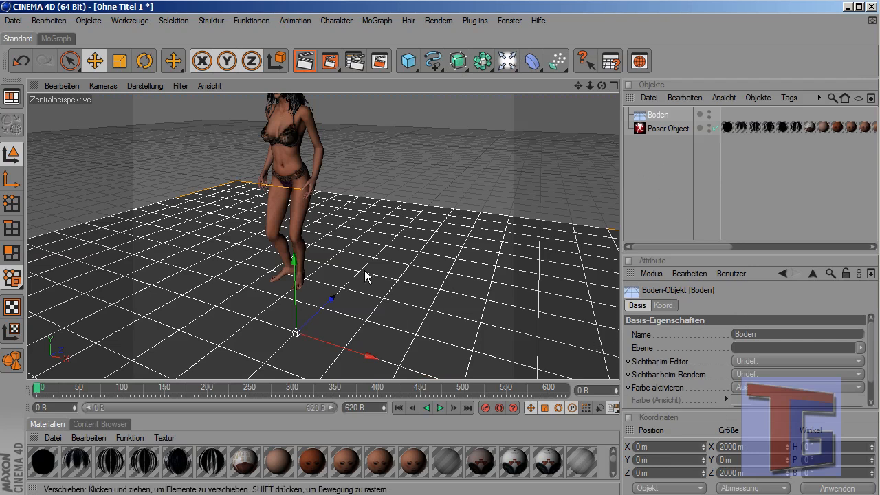
{"action": "mouse_move", "coordinate": [555, 335]}
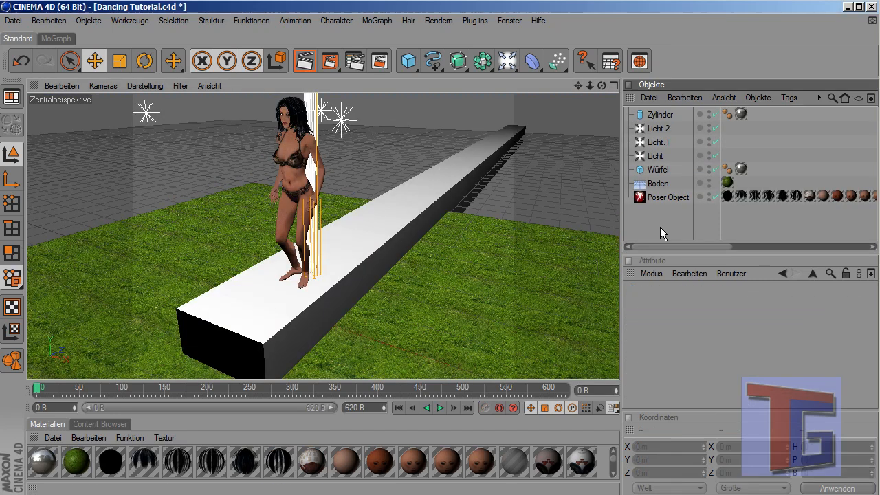
Step: Select the three lights, the Zylinder pole and the Würfel stage in turn to review their settings
{"action": "left_click", "coordinate": [654, 156]}
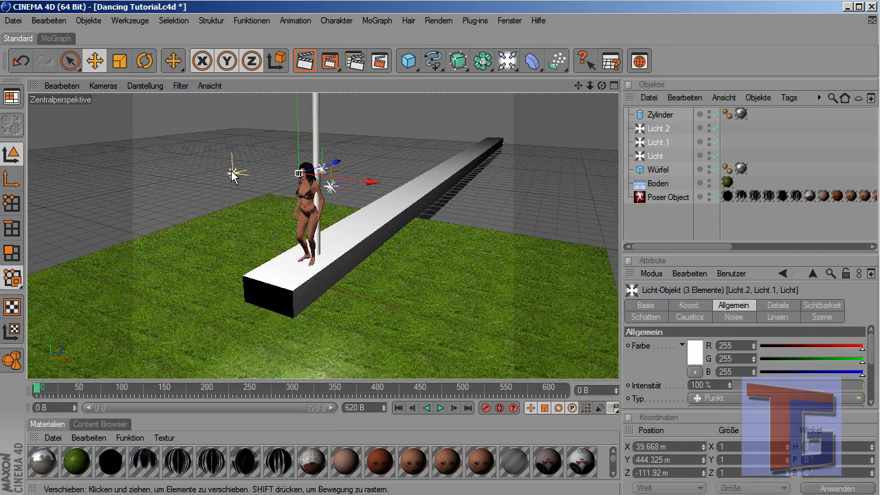
{"action": "mouse_move", "coordinate": [217, 190]}
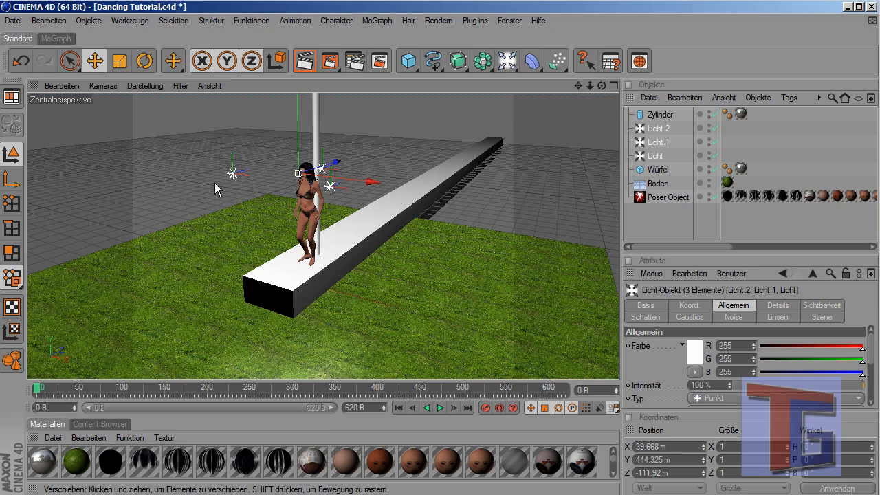
{"action": "mouse_move", "coordinate": [291, 188]}
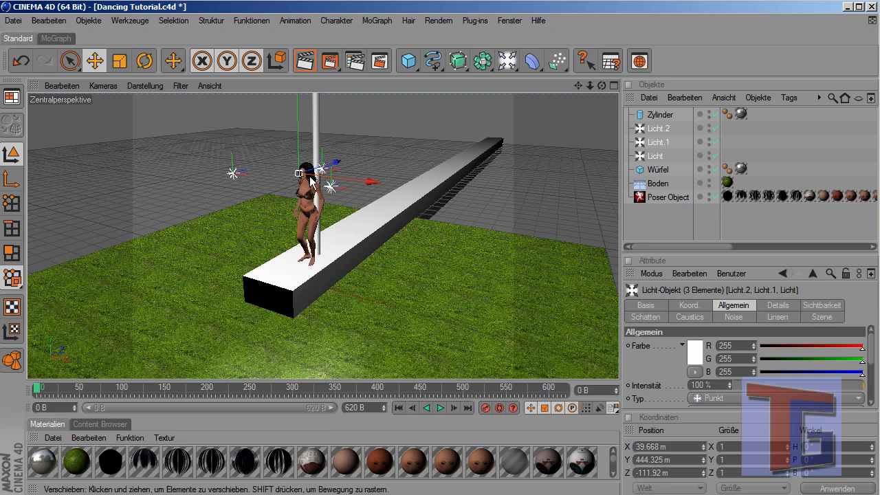
{"action": "left_click", "coordinate": [669, 198]}
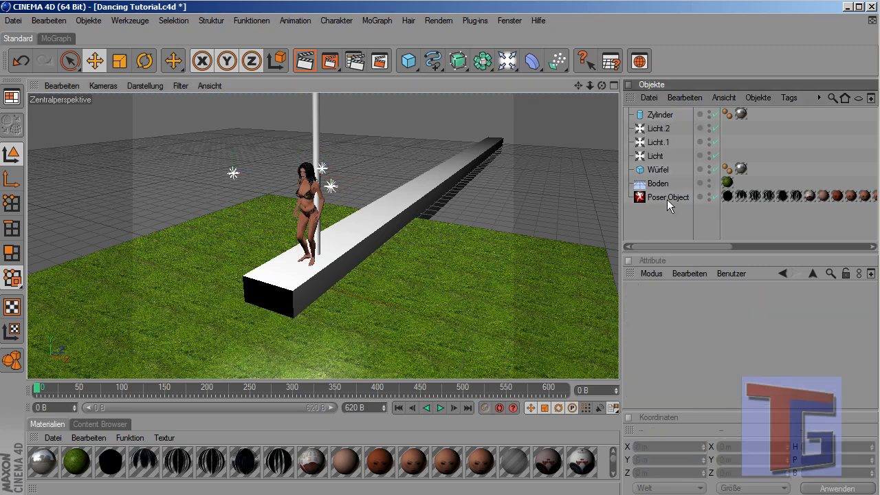
{"action": "left_click", "coordinate": [660, 114]}
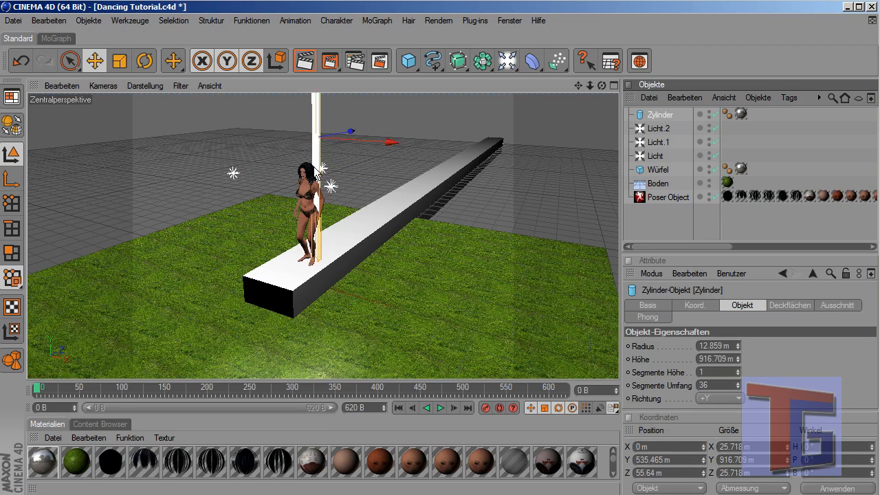
{"action": "mouse_move", "coordinate": [657, 171]}
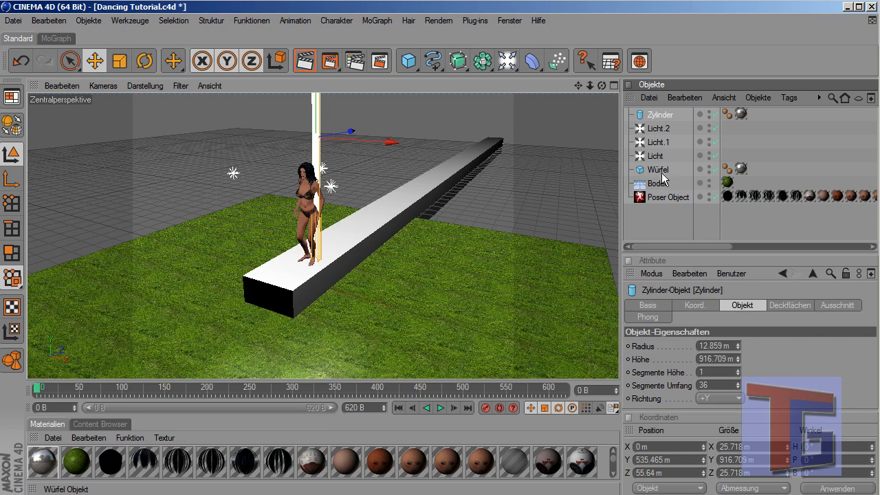
{"action": "left_click", "coordinate": [657, 170]}
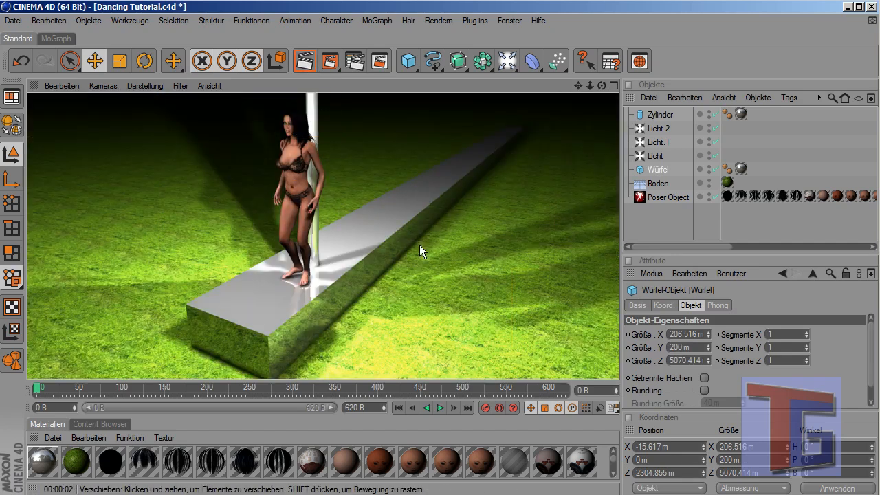
{"action": "mouse_move", "coordinate": [440, 336]}
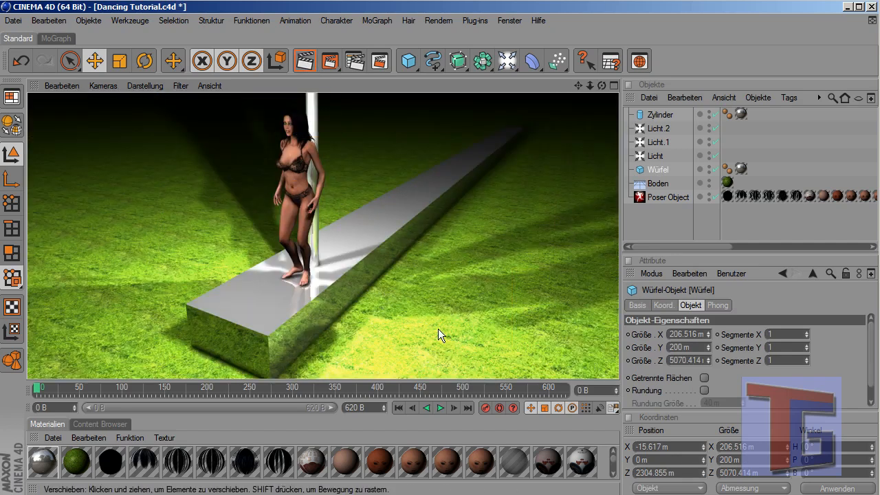
{"action": "mouse_move", "coordinate": [264, 321]}
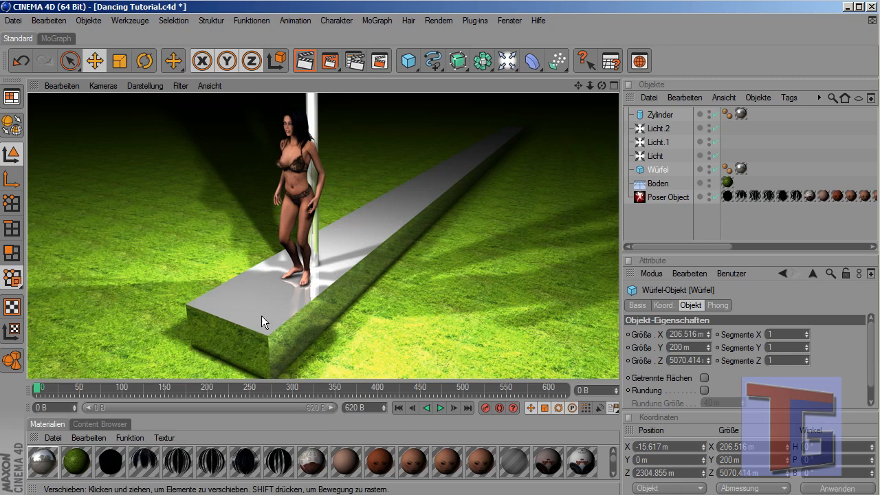
{"action": "mouse_move", "coordinate": [270, 399]}
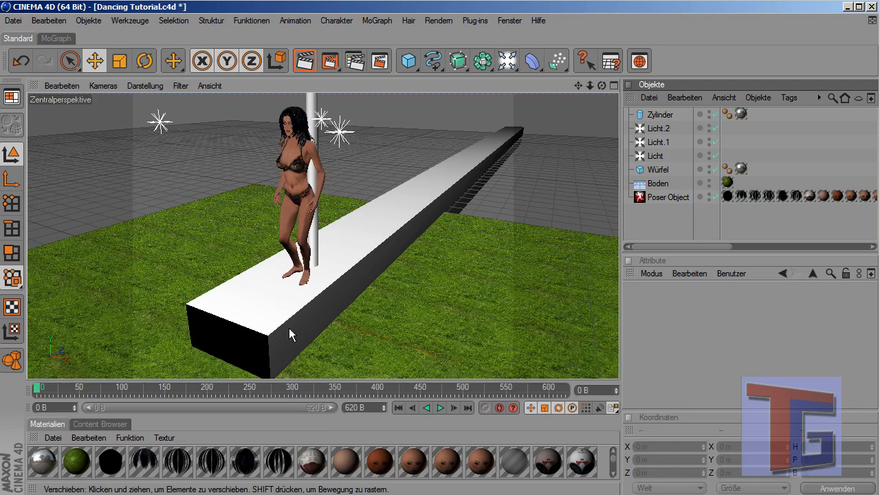
Step: In the render settings, set the output preset to HDV/HDTV 720 25 (1280×720)
{"action": "left_click", "coordinate": [439, 21]}
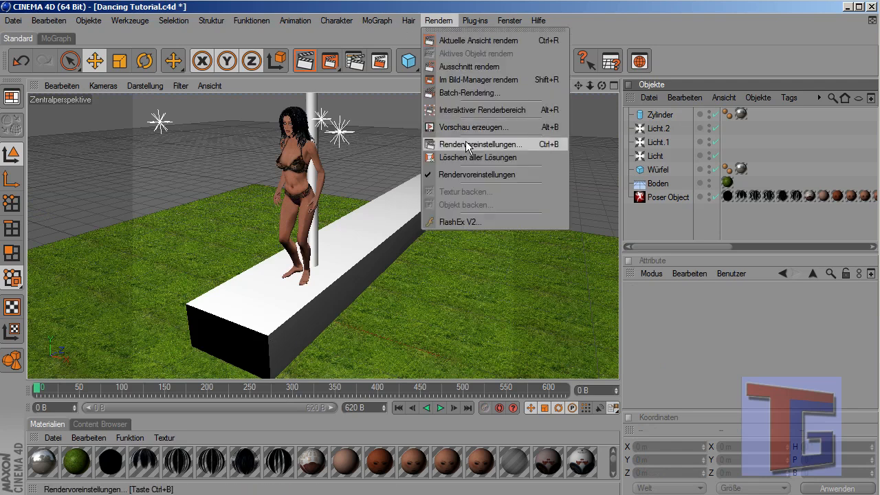
{"action": "left_click", "coordinate": [482, 144]}
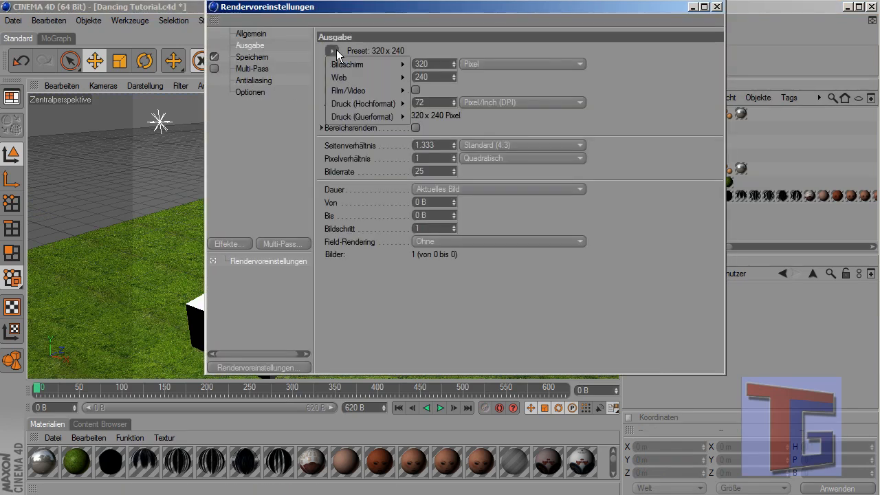
{"action": "left_click", "coordinate": [348, 91]}
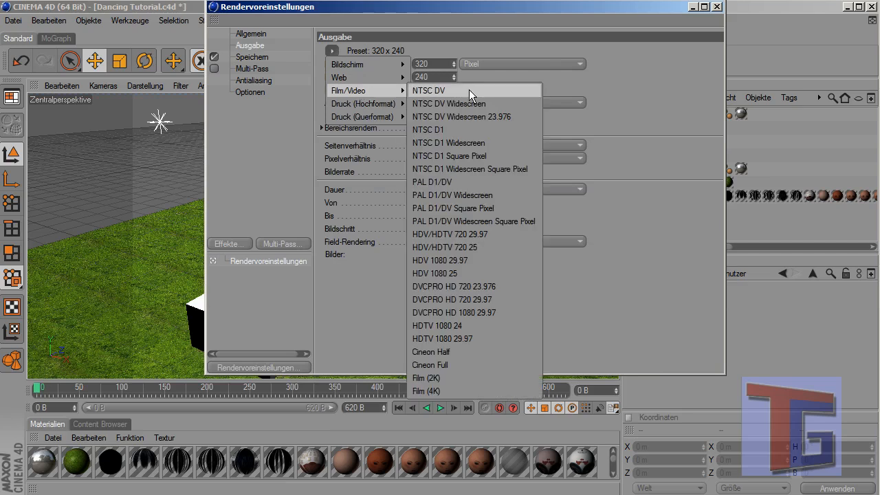
{"action": "mouse_move", "coordinate": [462, 325]}
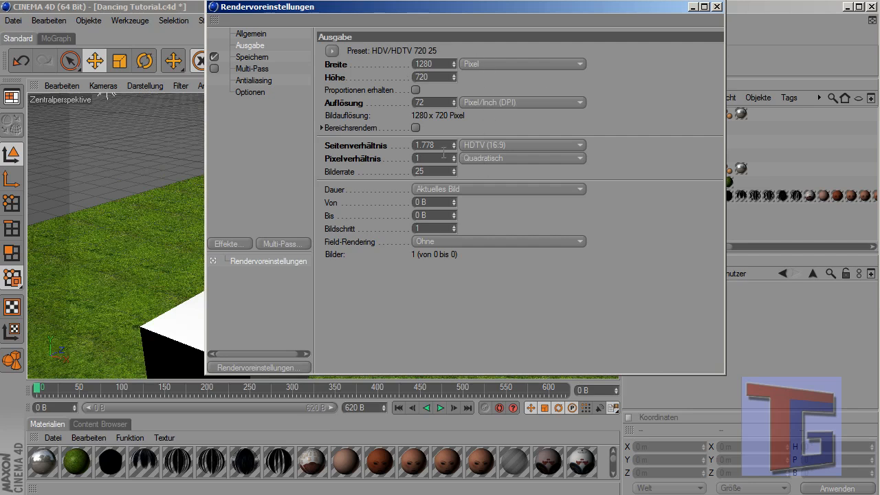
Step: Set the save path in the Dancing Tutorial folder with QuickTime-Film format and close the render settings
{"action": "left_click", "coordinate": [251, 57]}
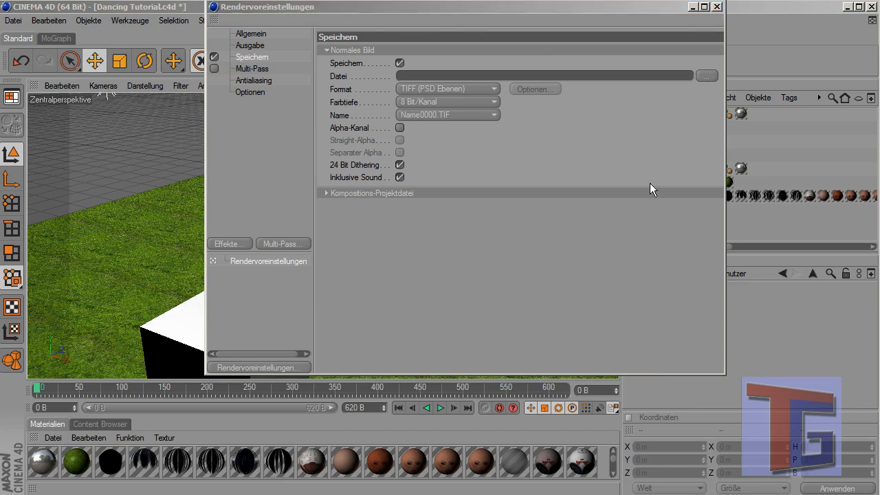
{"action": "left_click", "coordinate": [707, 75]}
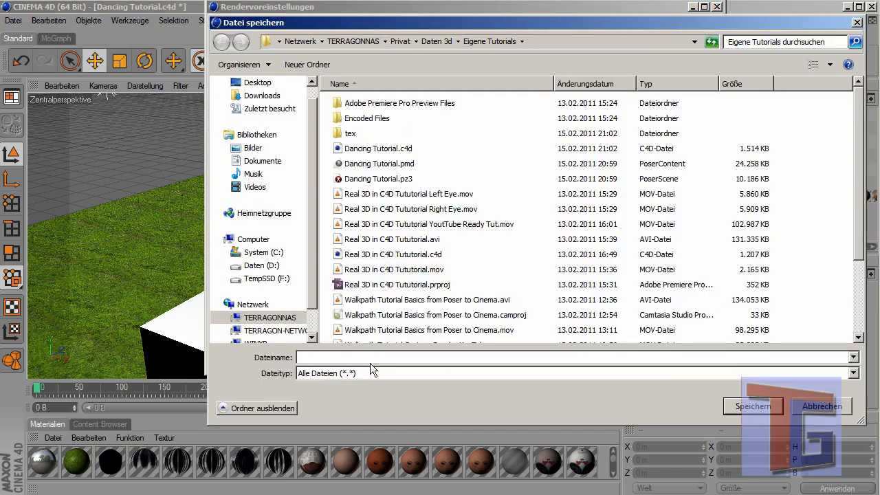
{"action": "left_click", "coordinate": [378, 179]}
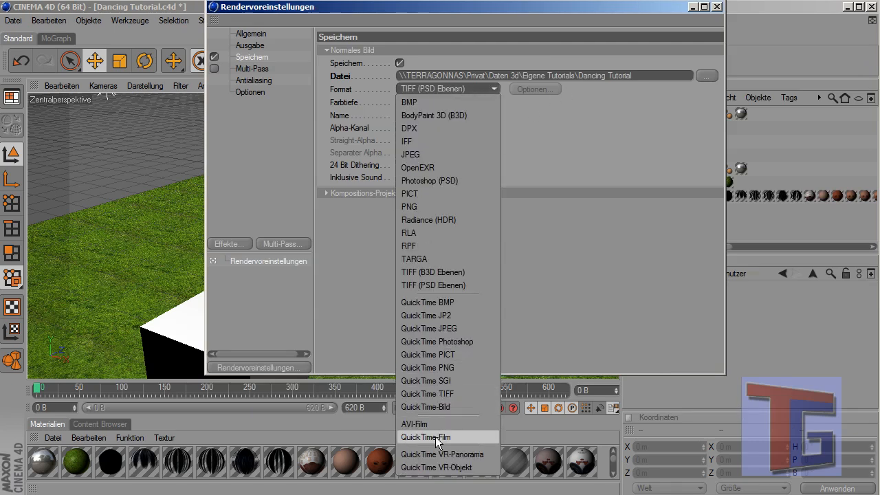
{"action": "left_click", "coordinate": [425, 437]}
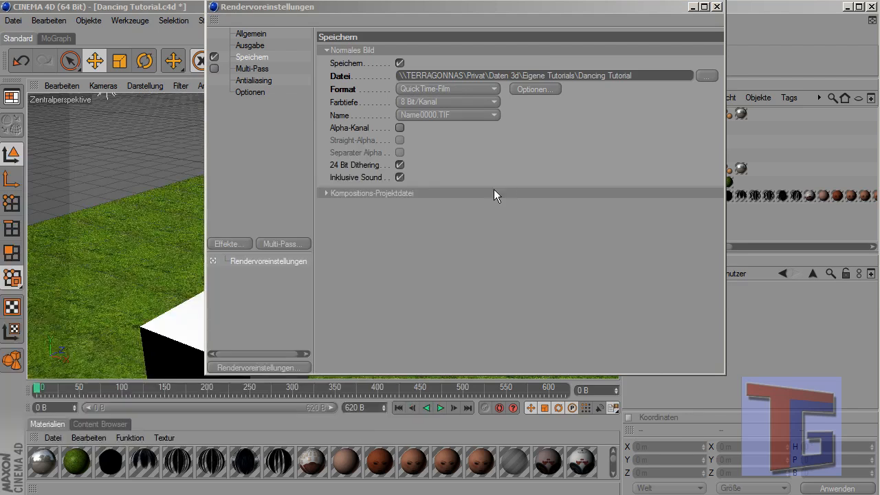
{"action": "mouse_move", "coordinate": [264, 91]}
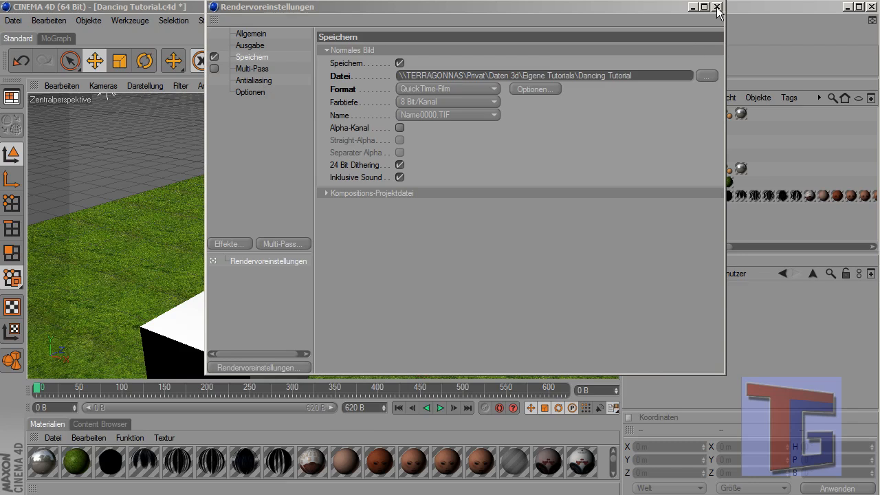
{"action": "left_click", "coordinate": [718, 7]}
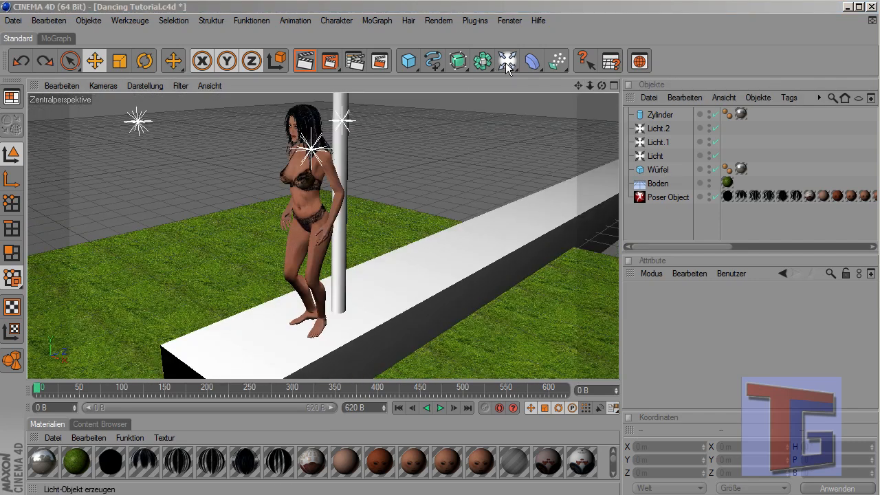
Step: Add a Target Camera from the camera palette and bring up the perspective view's camera choices
{"action": "left_click", "coordinate": [506, 60]}
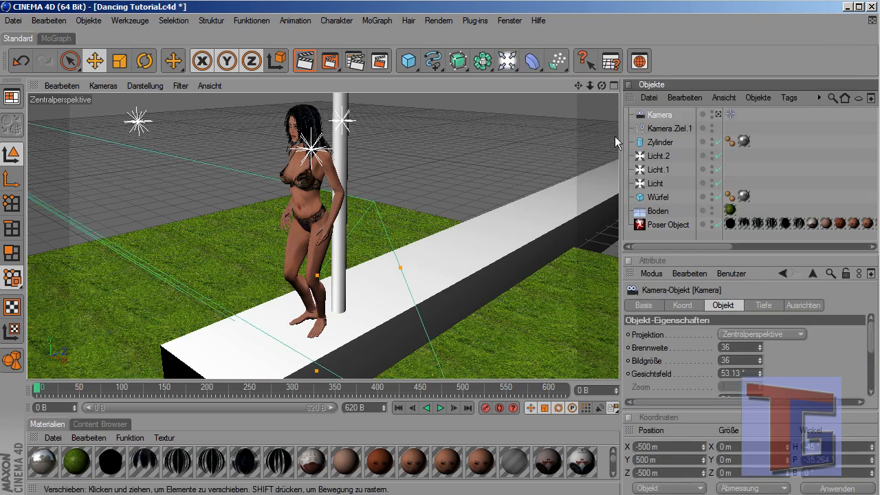
{"action": "left_click", "coordinate": [669, 128]}
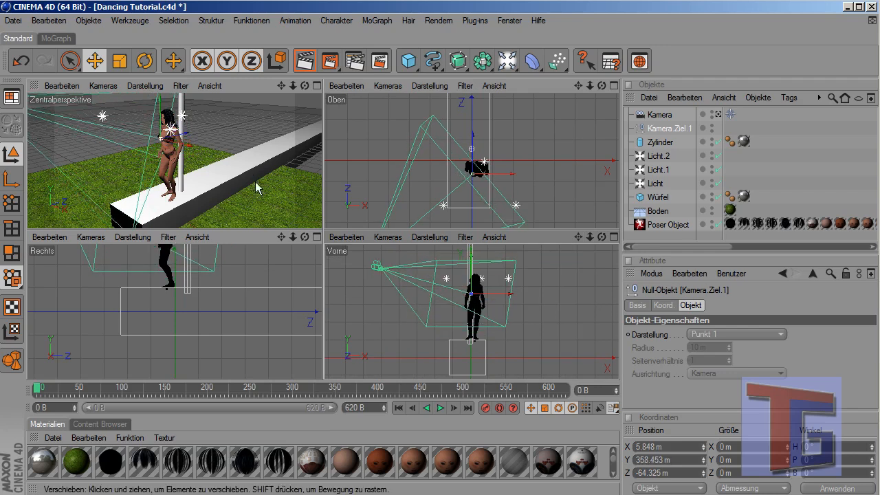
{"action": "left_click", "coordinate": [102, 85]}
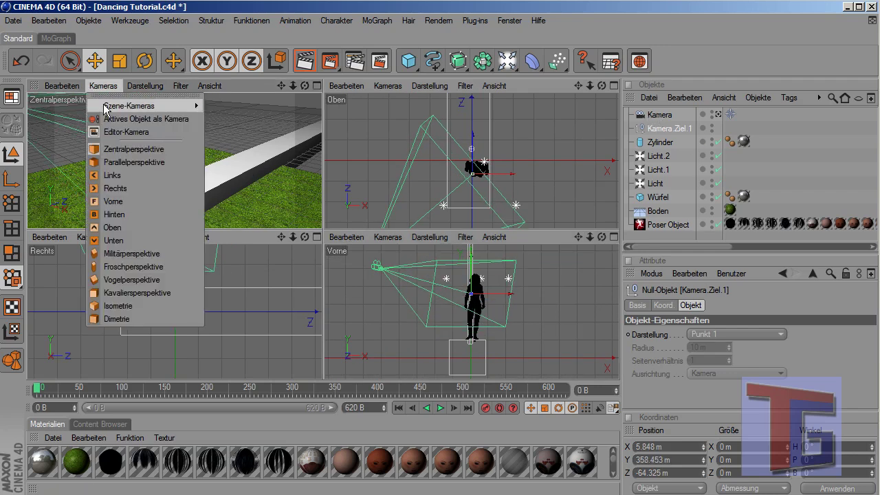
Step: Look through the new Kamera, move it to the front right of the stage and check Kamera.Ziel.1
{"action": "left_click", "coordinate": [134, 148]}
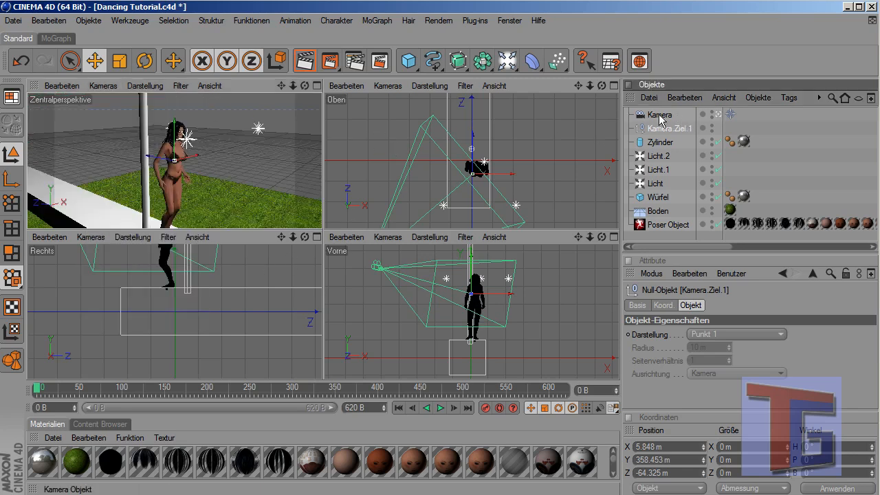
{"action": "left_click", "coordinate": [660, 114]}
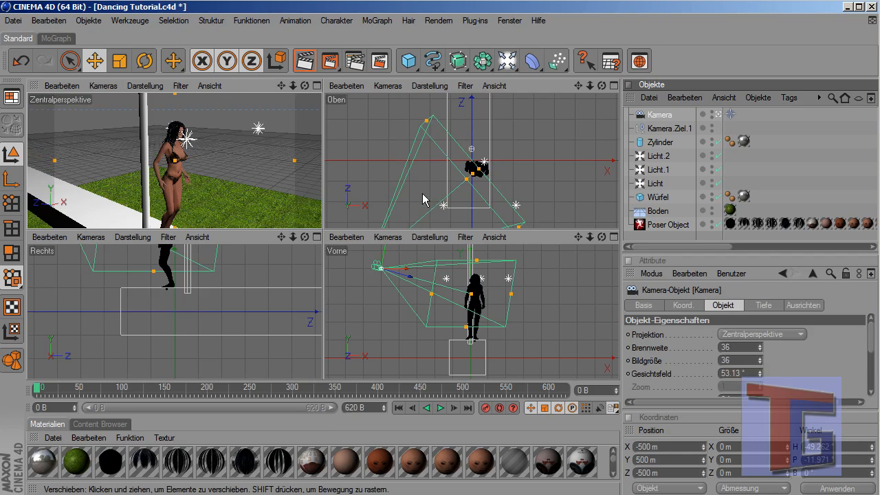
{"action": "left_click_drag", "start_coordinate": [474, 167], "coordinate": [470, 165]}
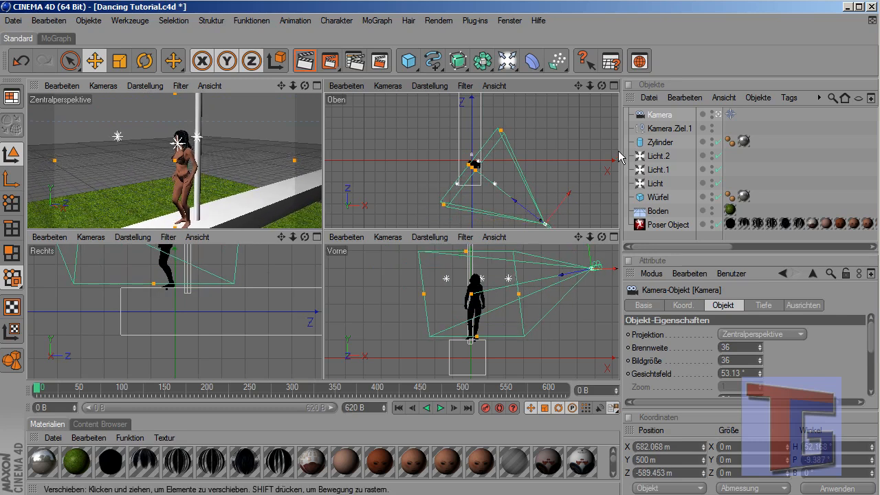
{"action": "left_click", "coordinate": [668, 129]}
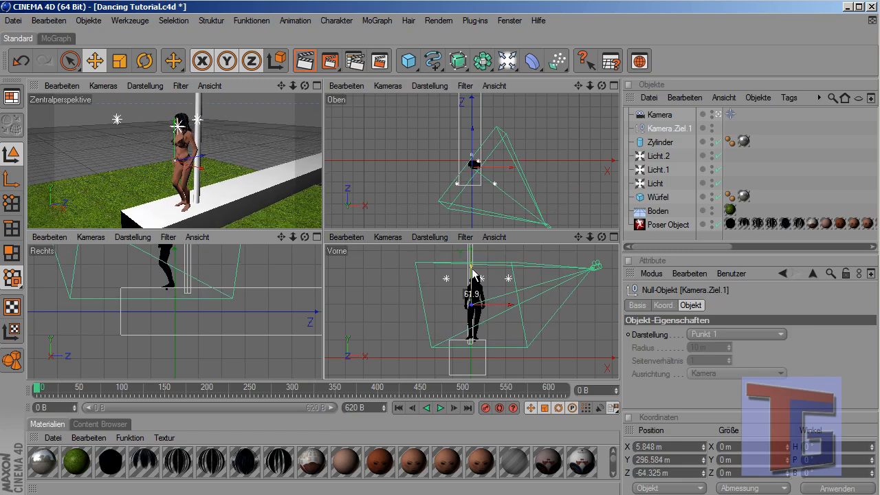
{"action": "mouse_move", "coordinate": [482, 413]}
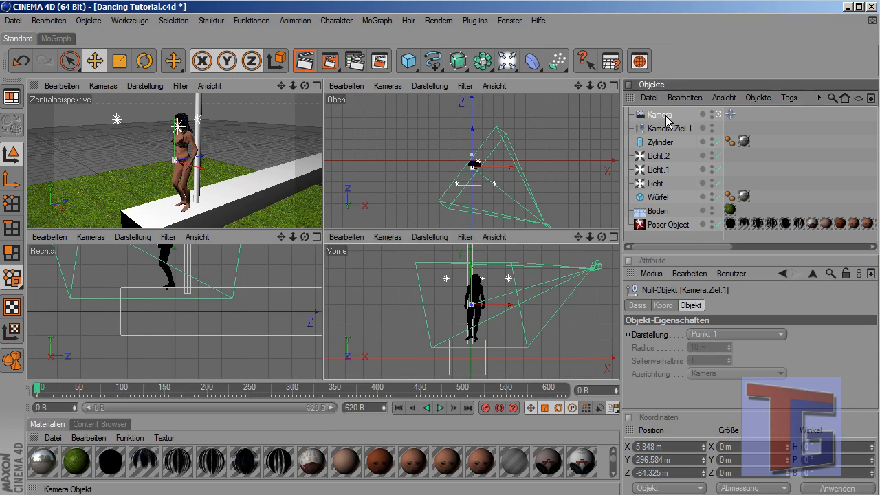
{"action": "left_click", "coordinate": [660, 114]}
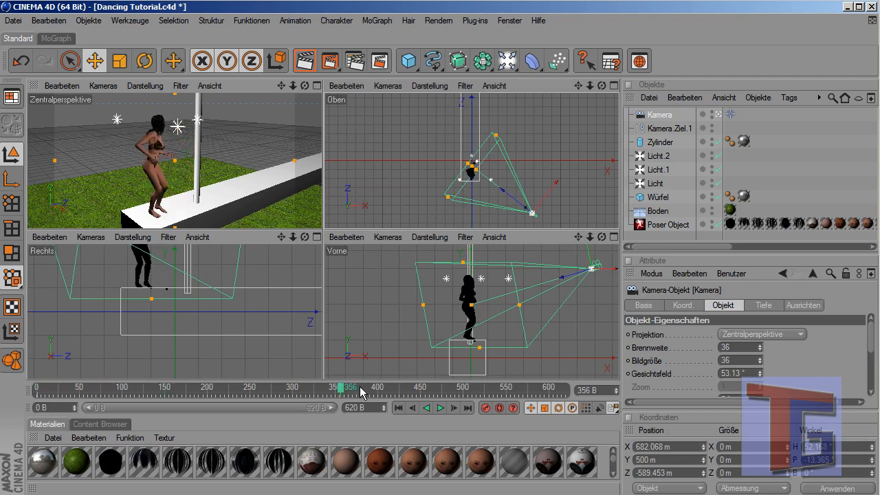
Step: Scrub the timeline to the end of the animation to key the camera in front of the stage
{"action": "left_click_drag", "start_coordinate": [351, 388], "coordinate": [371, 388]}
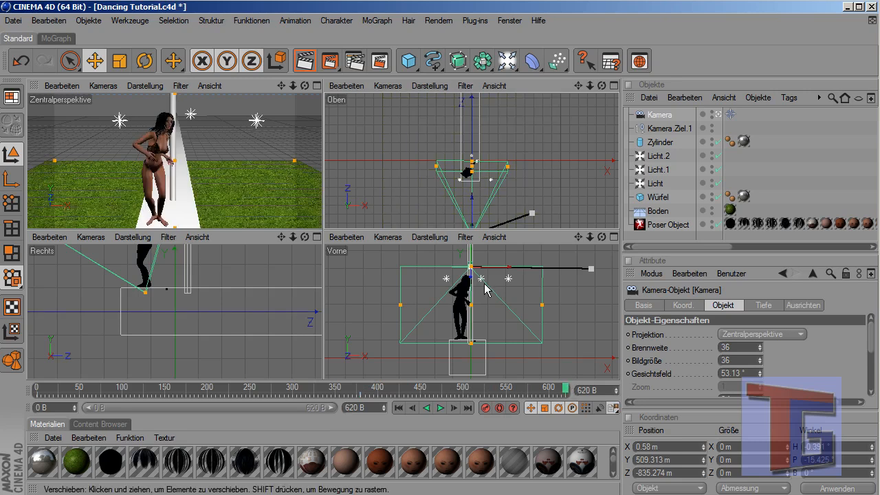
{"action": "mouse_move", "coordinate": [616, 122]}
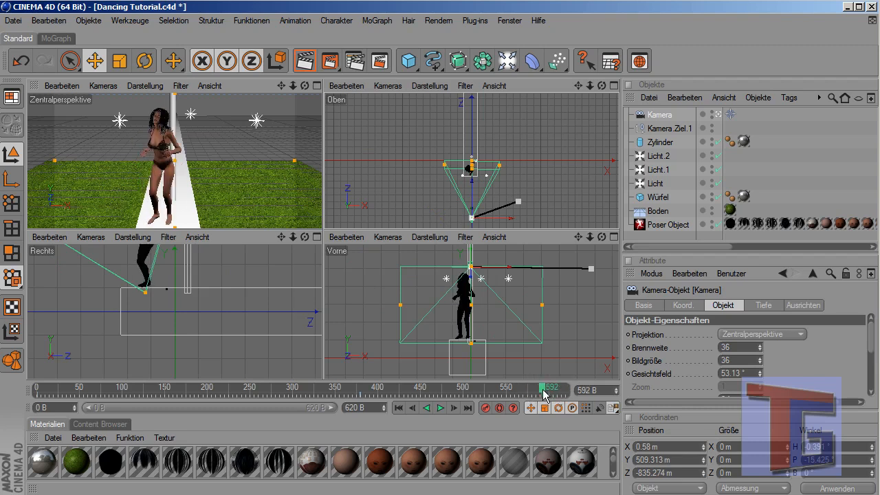
{"action": "mouse_move", "coordinate": [456, 219]}
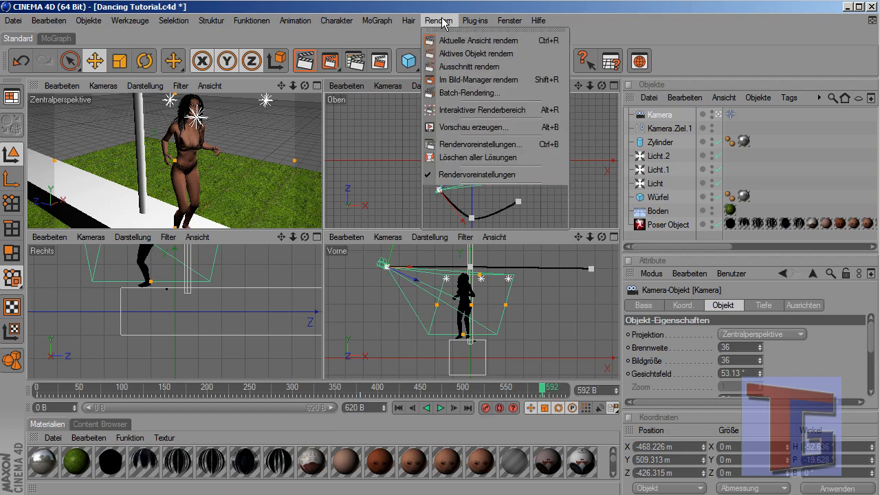
Step: Set the render output Dauer to Alle Bilder in the Rendervoreinstellungen
{"action": "left_click", "coordinate": [480, 144]}
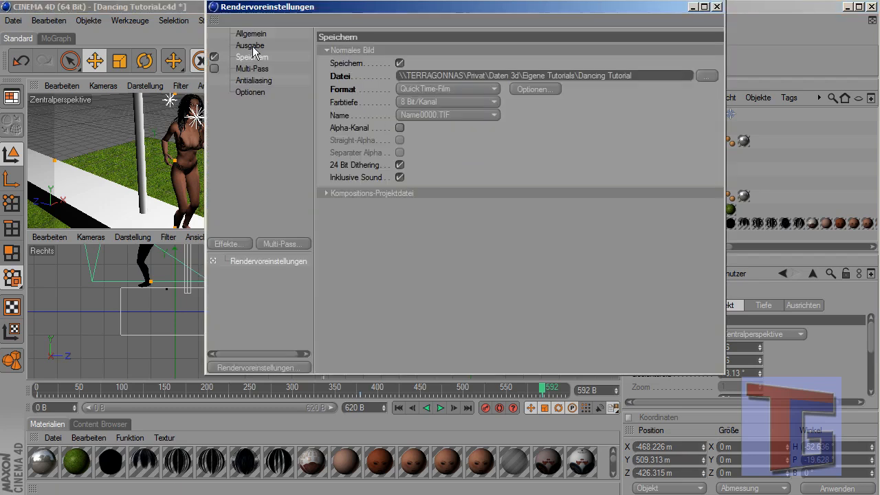
{"action": "left_click", "coordinate": [250, 45]}
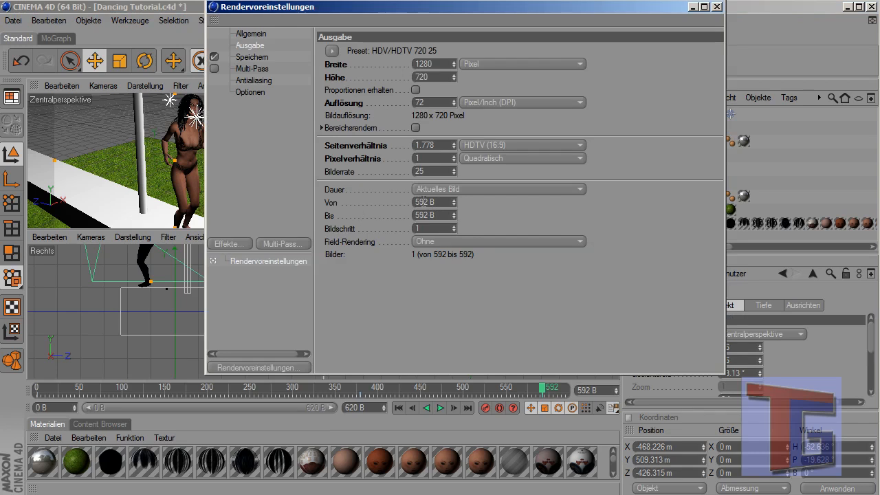
{"action": "left_click", "coordinate": [578, 190]}
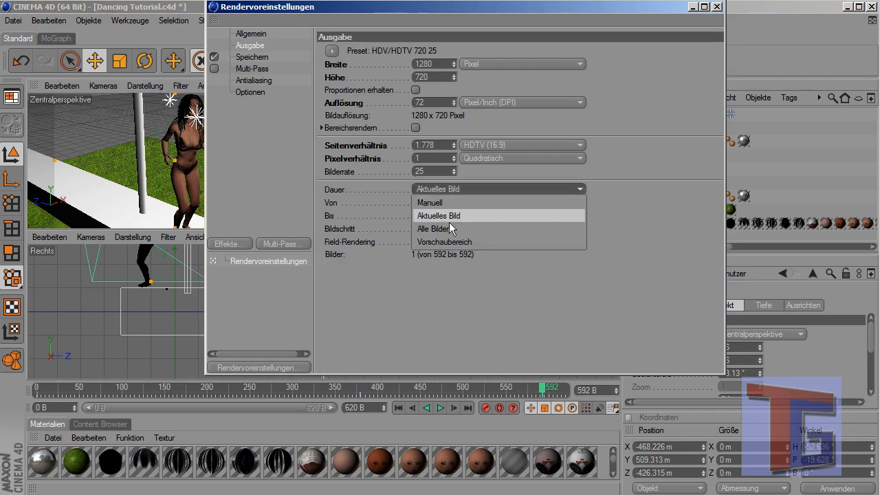
{"action": "left_click", "coordinate": [439, 228]}
{"action": "type", "text": "592"}
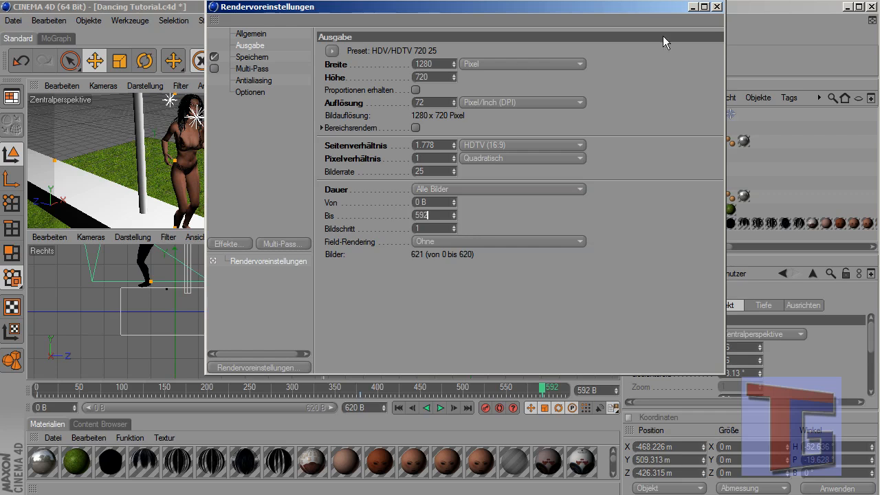
{"action": "left_click", "coordinate": [718, 5]}
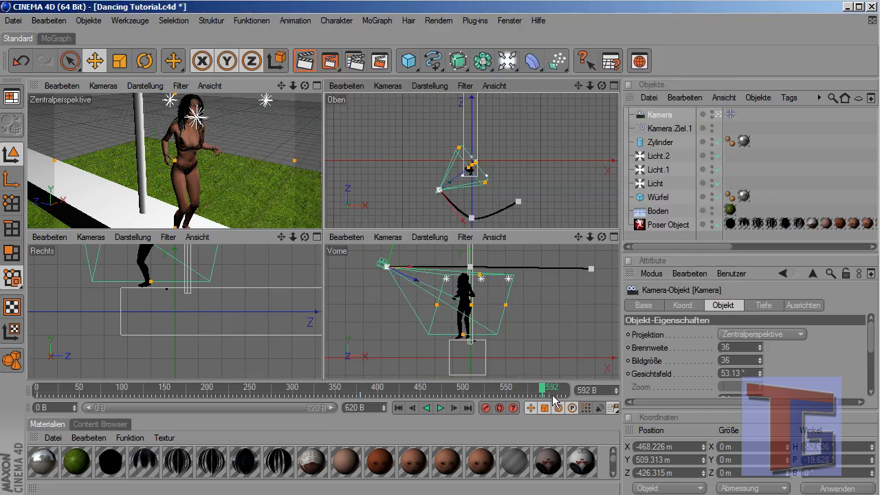
Step: Scrub through the timeline to check the camera swing before rendering
{"action": "left_click_drag", "start_coordinate": [553, 390], "coordinate": [529, 391]}
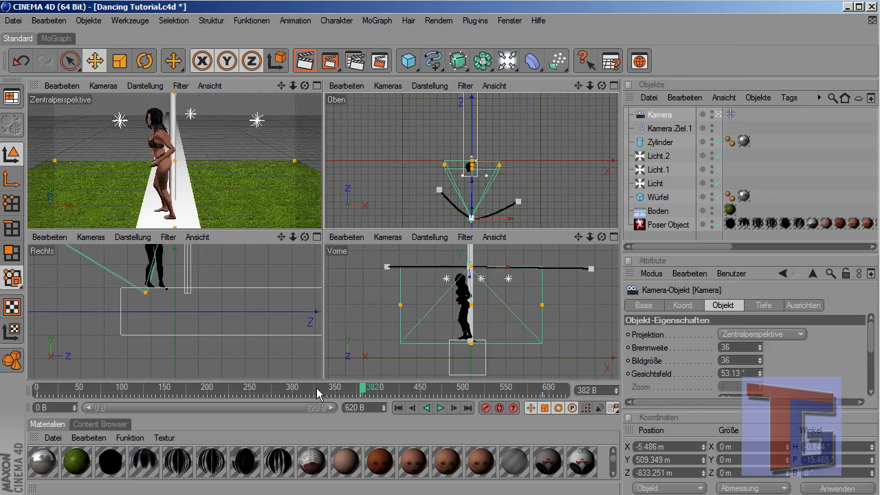
{"action": "left_click_drag", "start_coordinate": [369, 387], "coordinate": [136, 387]}
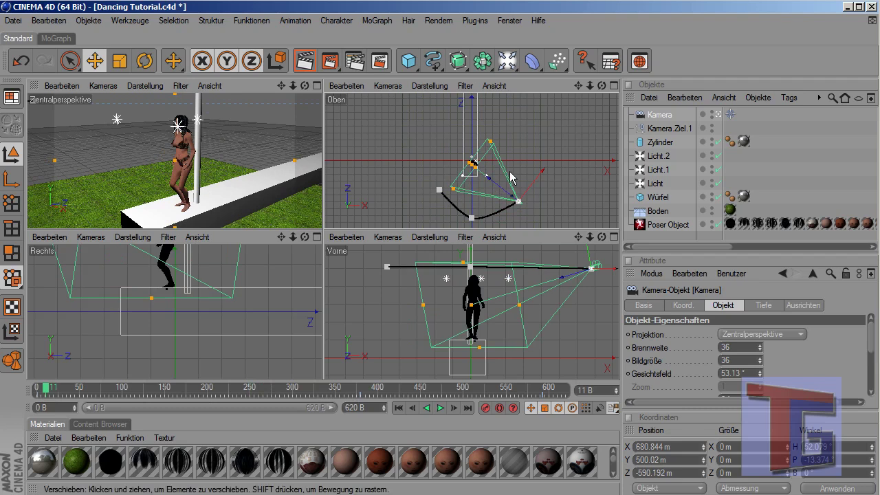
{"action": "mouse_move", "coordinate": [240, 126]}
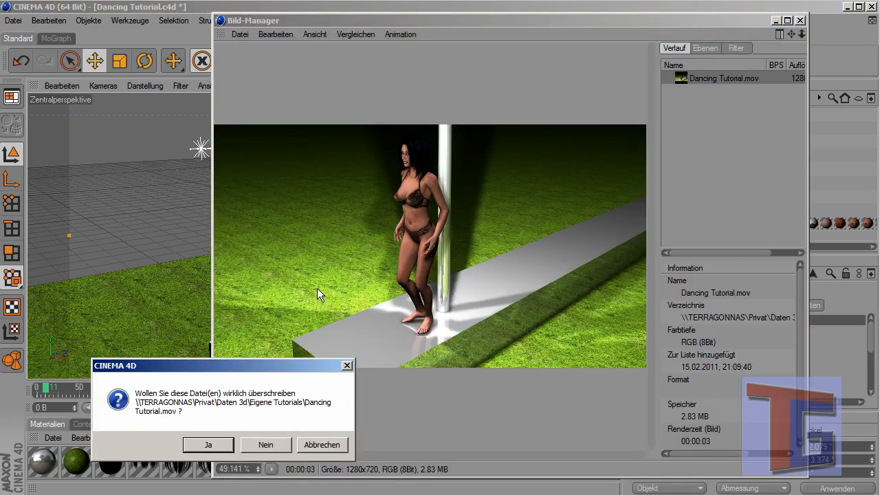
Step: Confirm overwriting Dancing Tutorial.mov, let it render, and close VLC after playback
{"action": "left_click", "coordinate": [208, 446]}
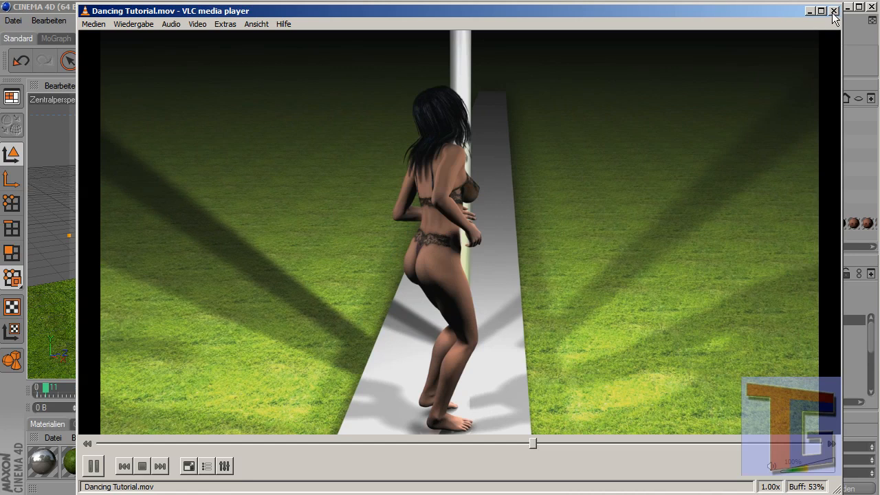
{"action": "left_click", "coordinate": [833, 11]}
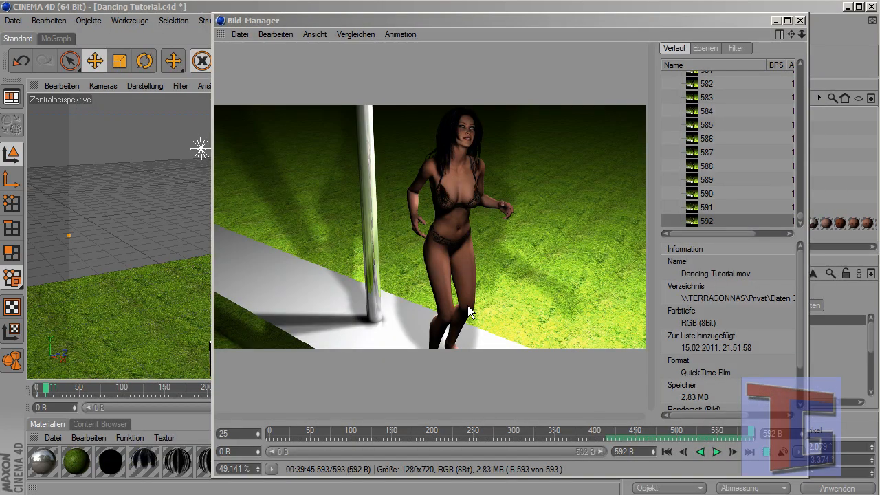
Step: Close the Bild-Manager and deselect all objects, leaving the stage scene showing
{"action": "left_click", "coordinate": [800, 20]}
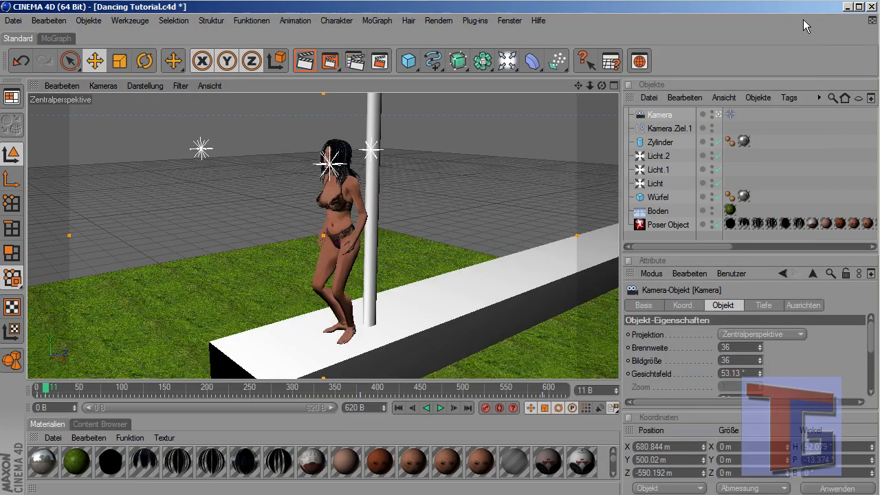
{"action": "mouse_move", "coordinate": [677, 240]}
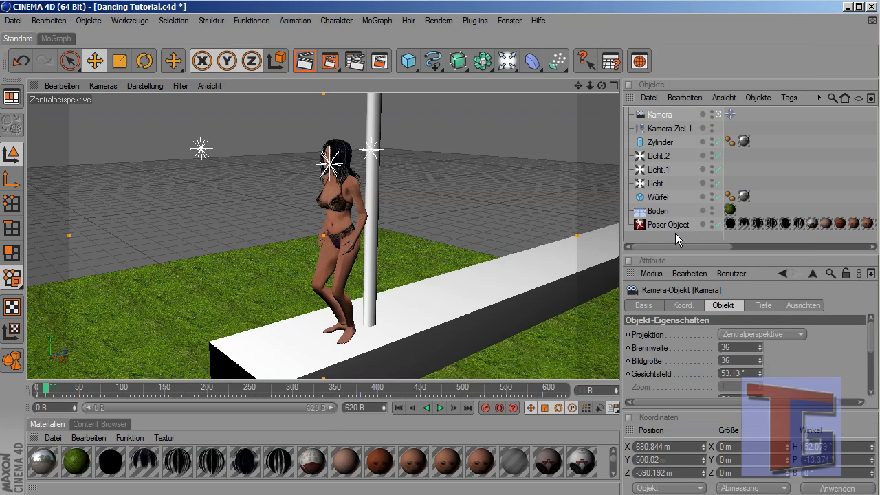
{"action": "left_click", "coordinate": [536, 365]}
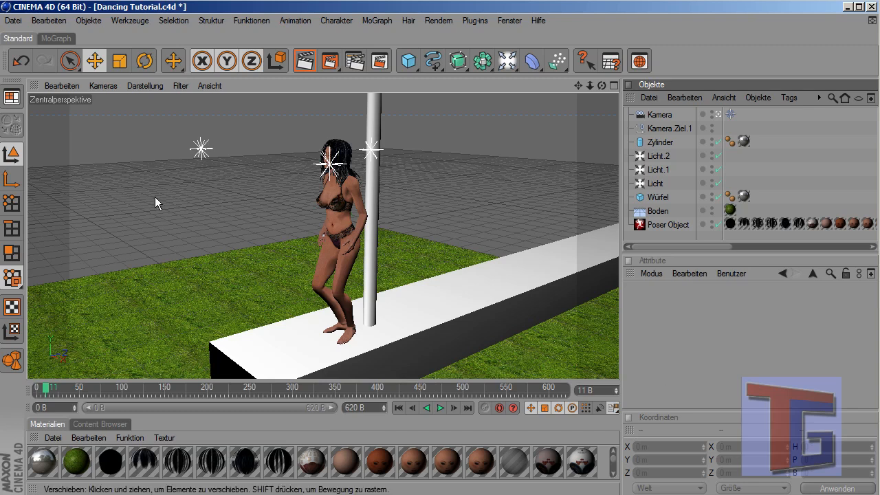
{"action": "mouse_move", "coordinate": [201, 278]}
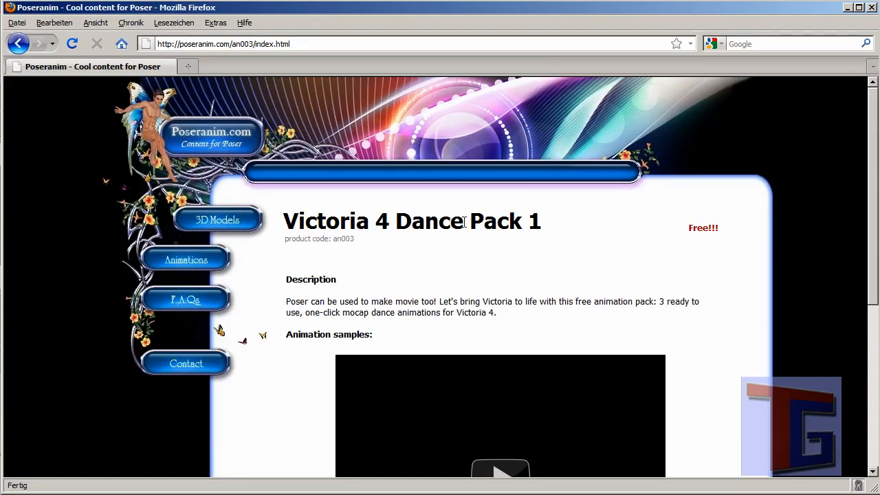
{"action": "mouse_move", "coordinate": [186, 152]}
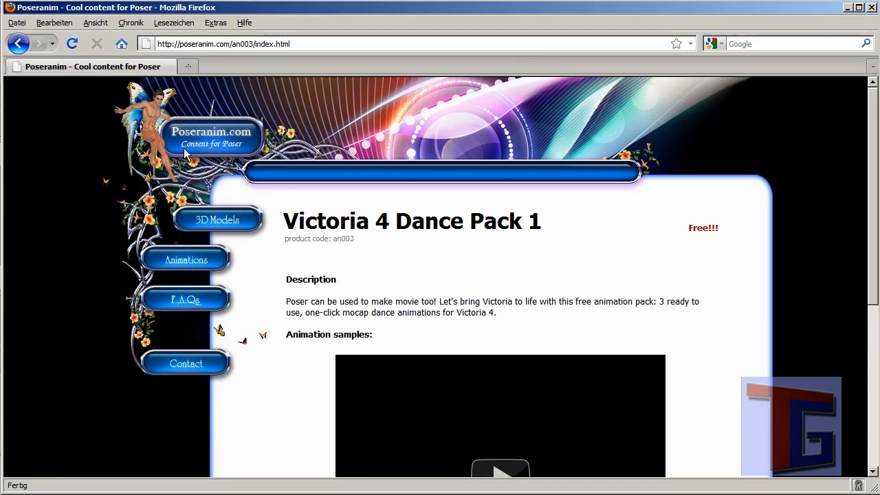
{"action": "mouse_move", "coordinate": [212, 455]}
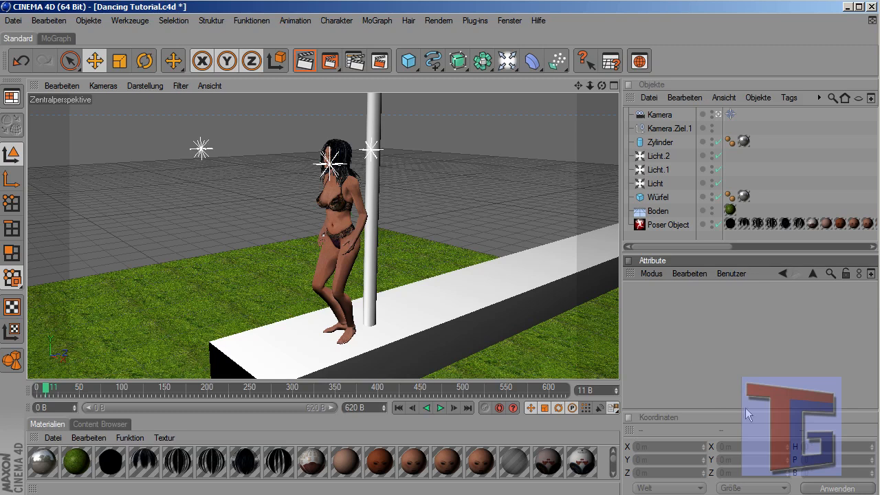
{"action": "mouse_move", "coordinate": [750, 360]}
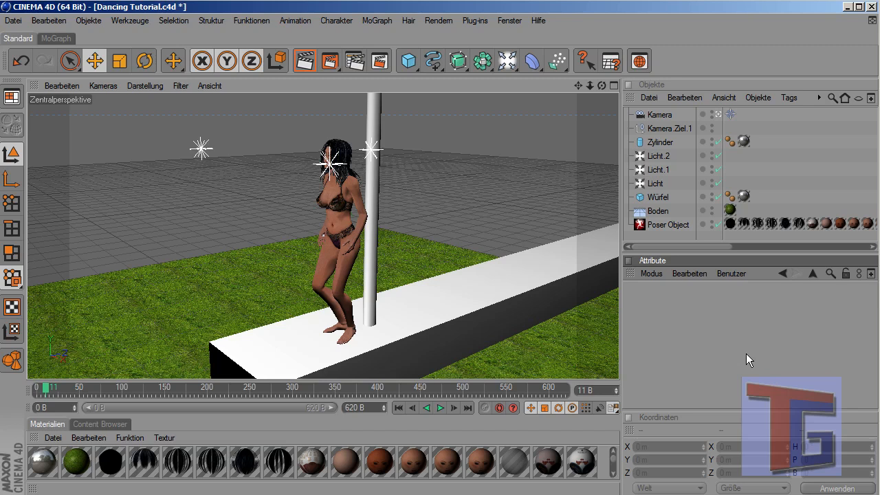